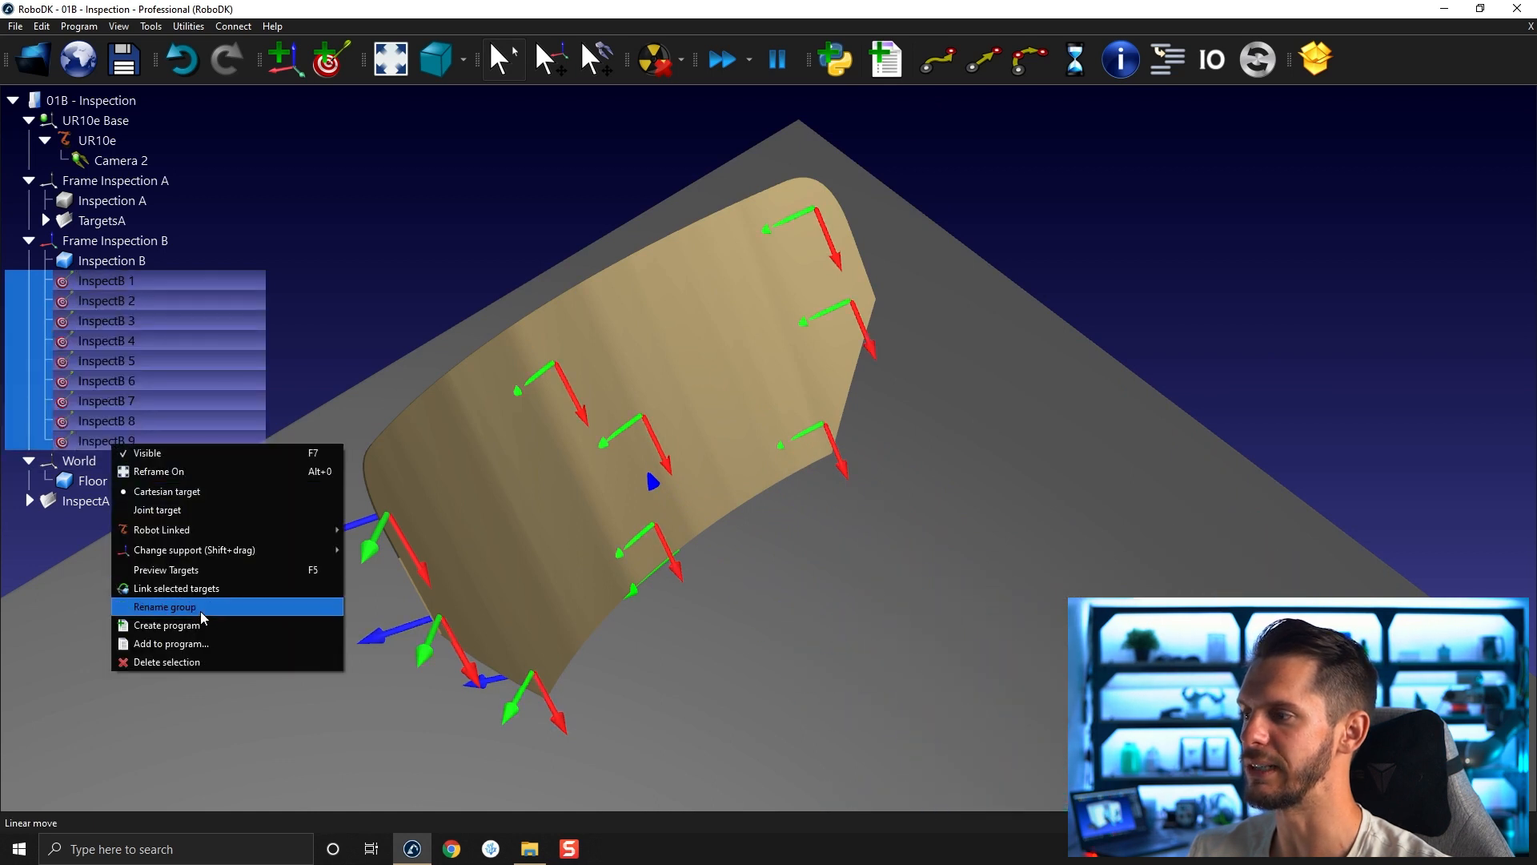
Build a program from the selected InspectB targets and retype its mistyped name as InspectB.
left_click(164, 607)
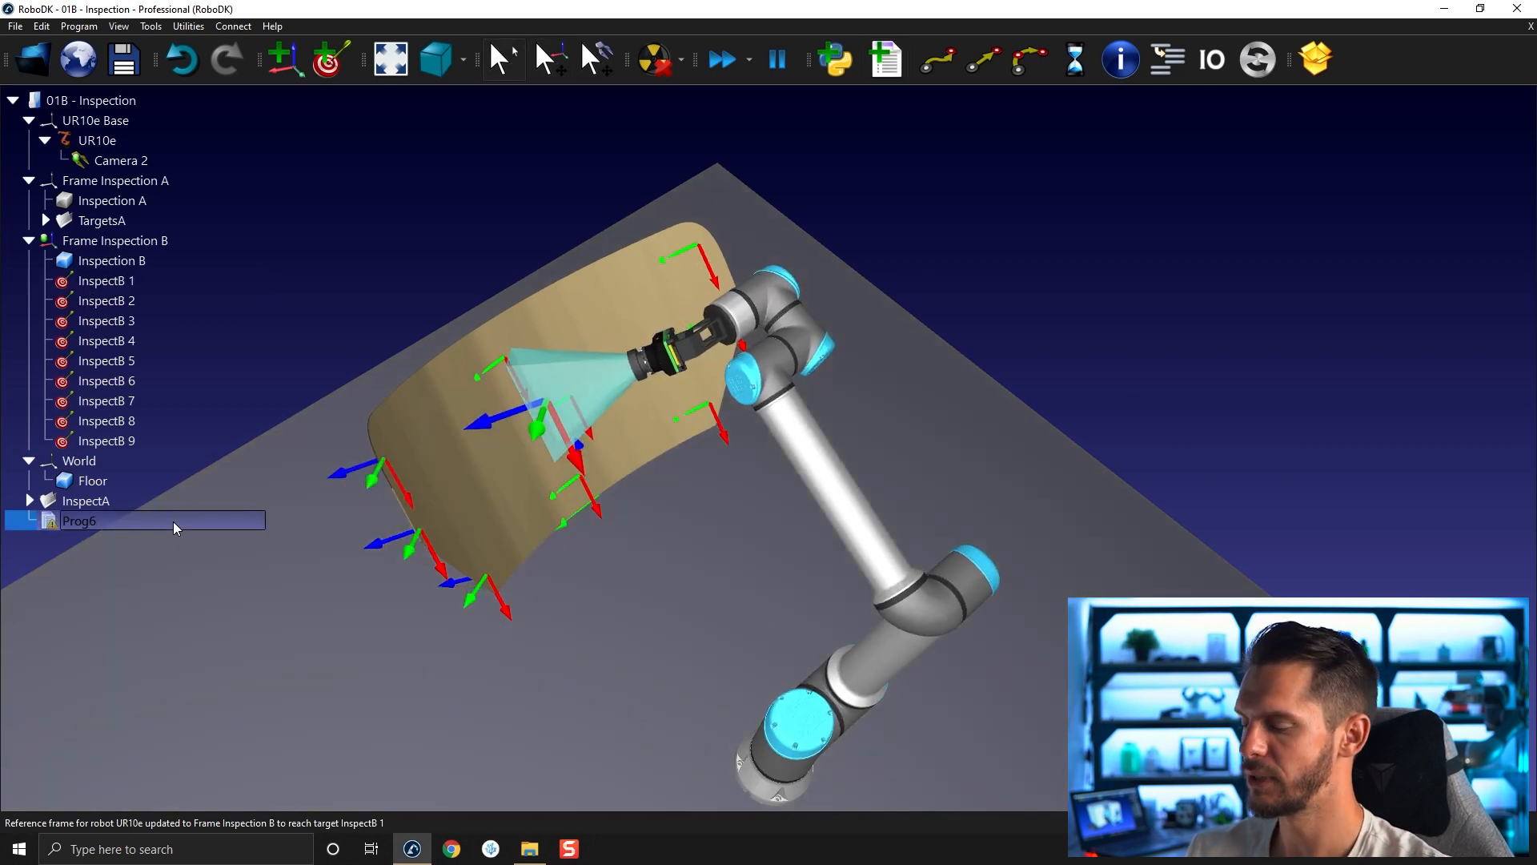
type("iNSPE")
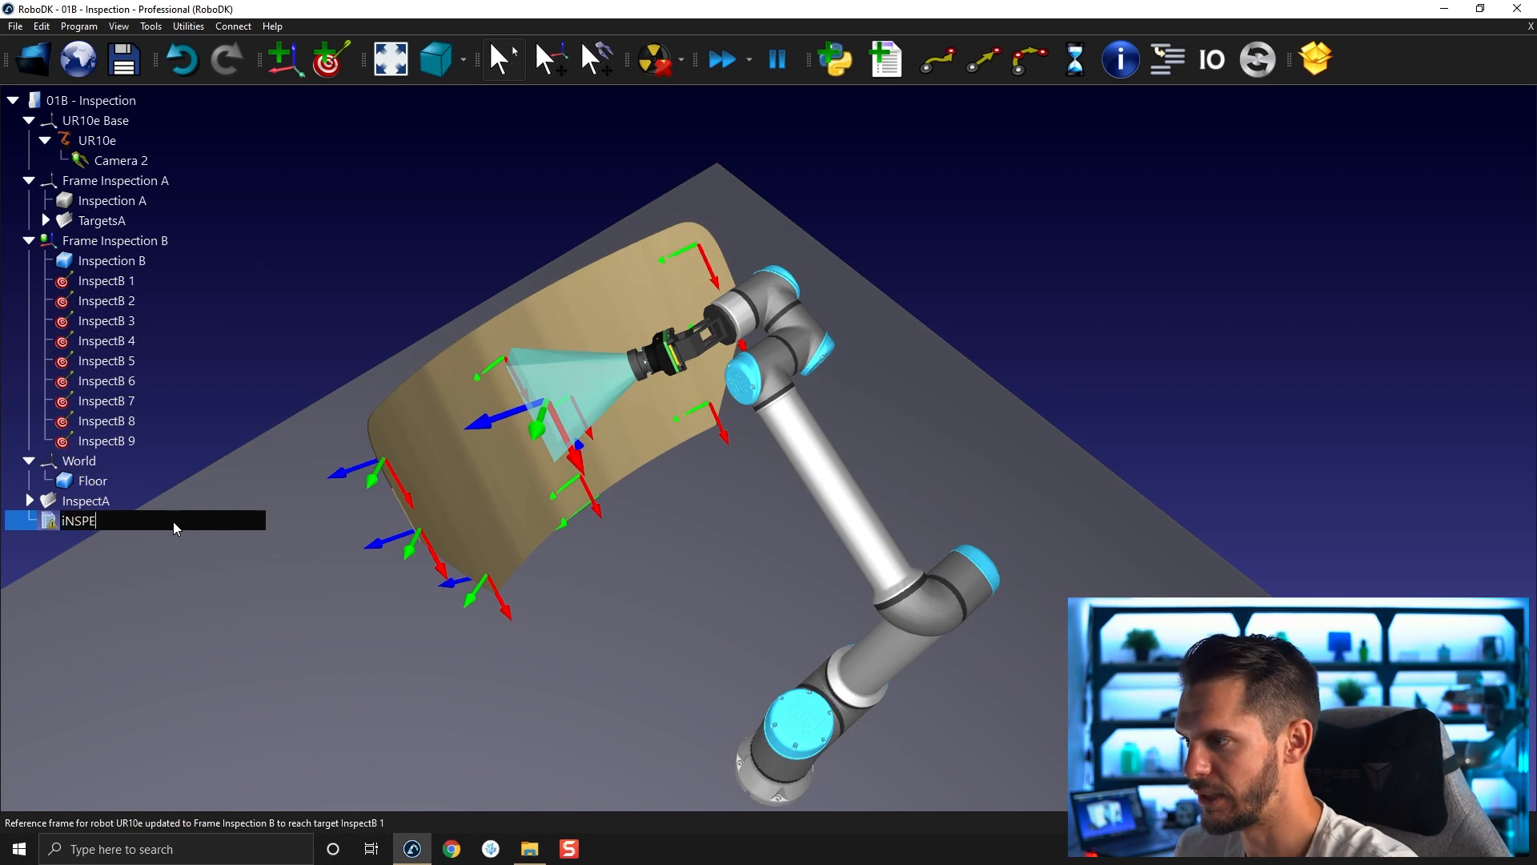
key("ctrl+a")
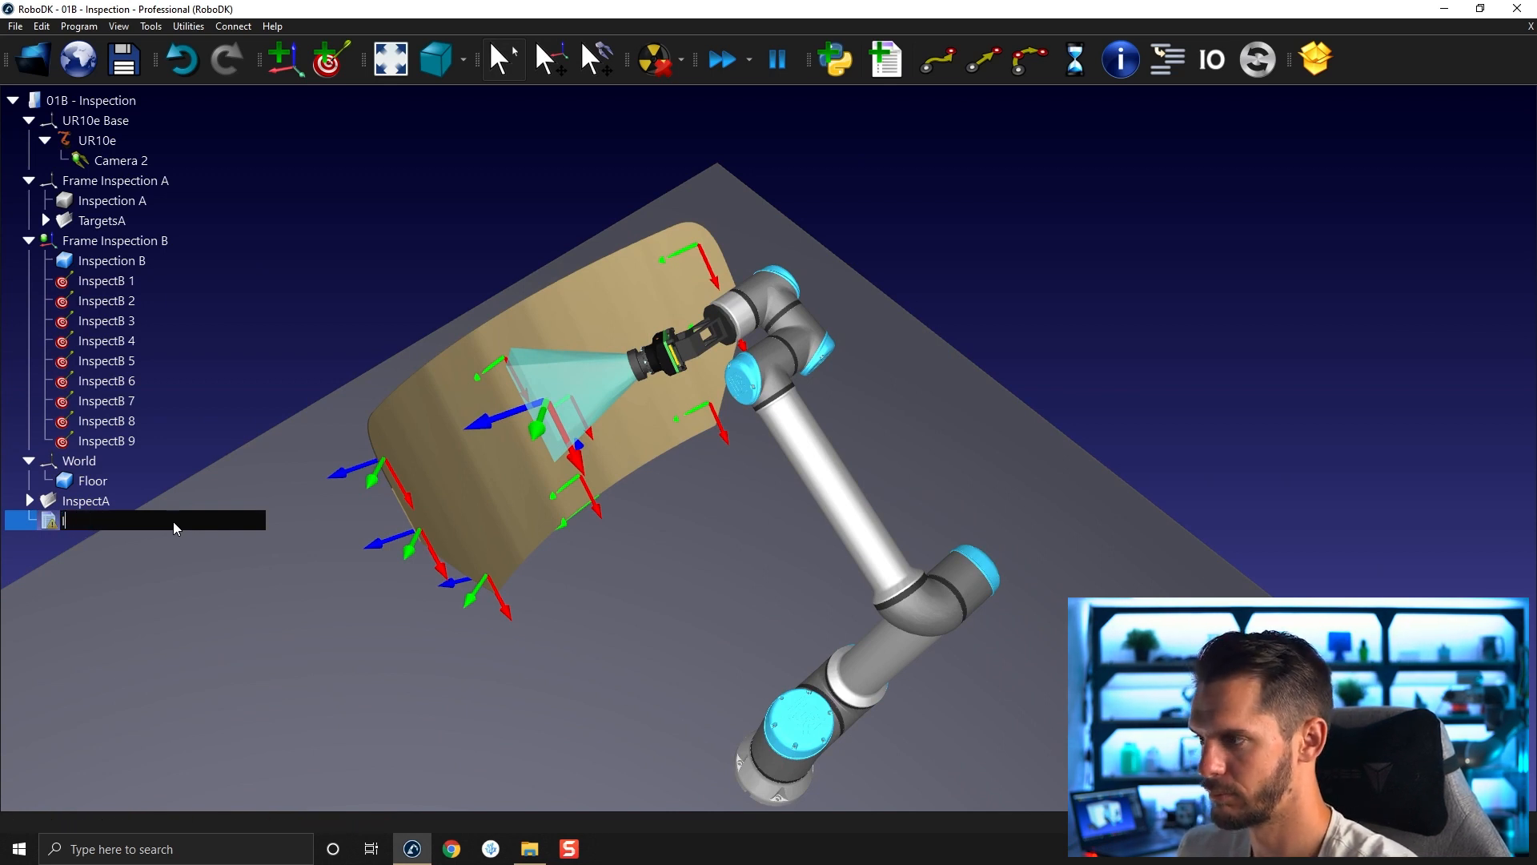
type("InspectB")
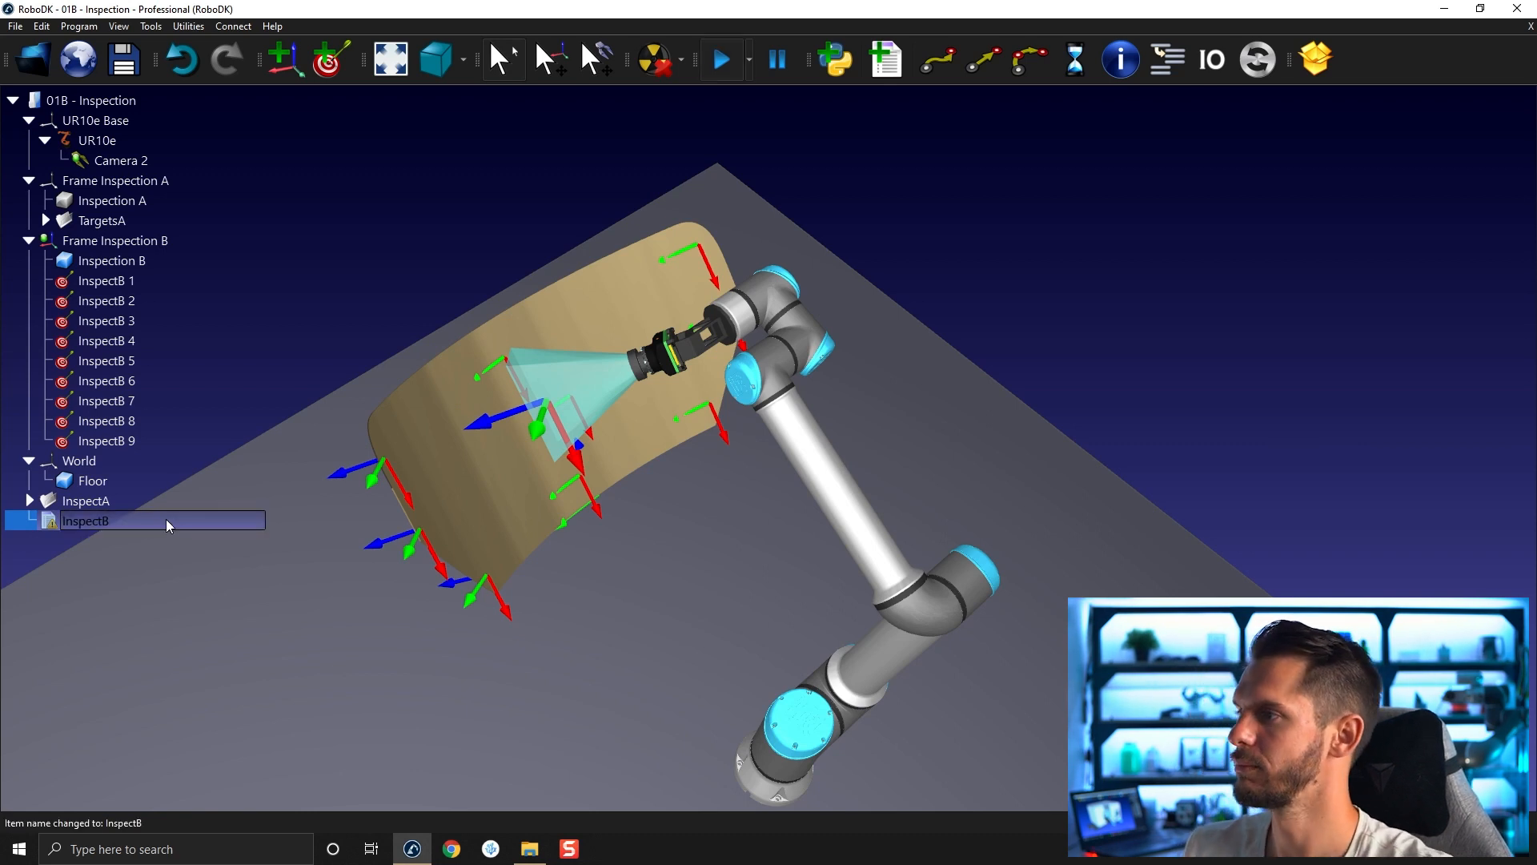
Expand InspectB, keeping Set Ref Frame Inspection B, Set Tool Camera 2 and MoveL InspectB 1.
left_click(105, 281)
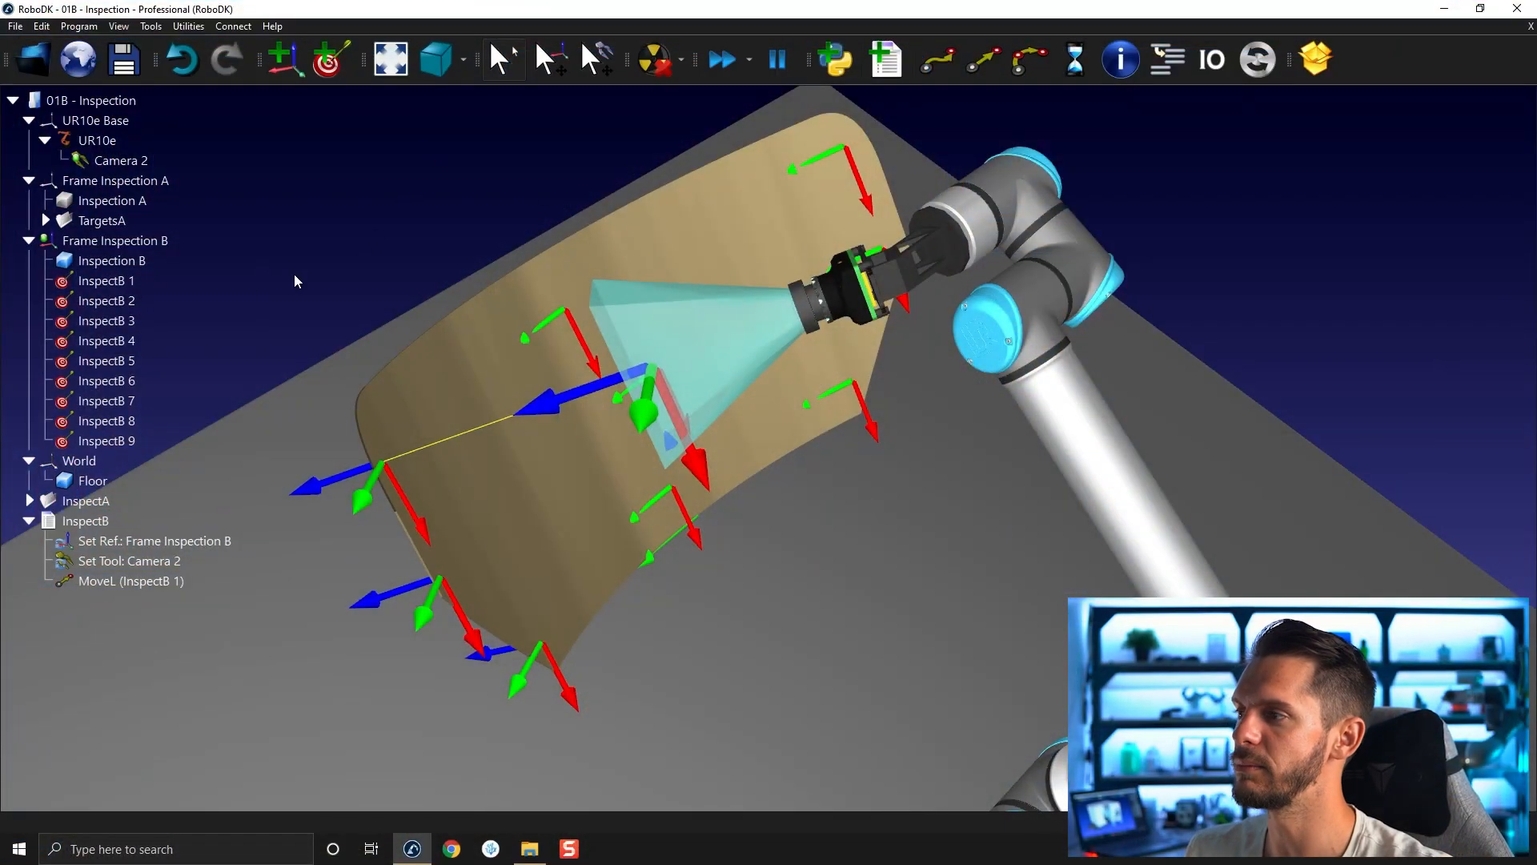
Select InspectB 2 and 3, add a MoveC through them, and check its linked targets.
left_click(106, 301)
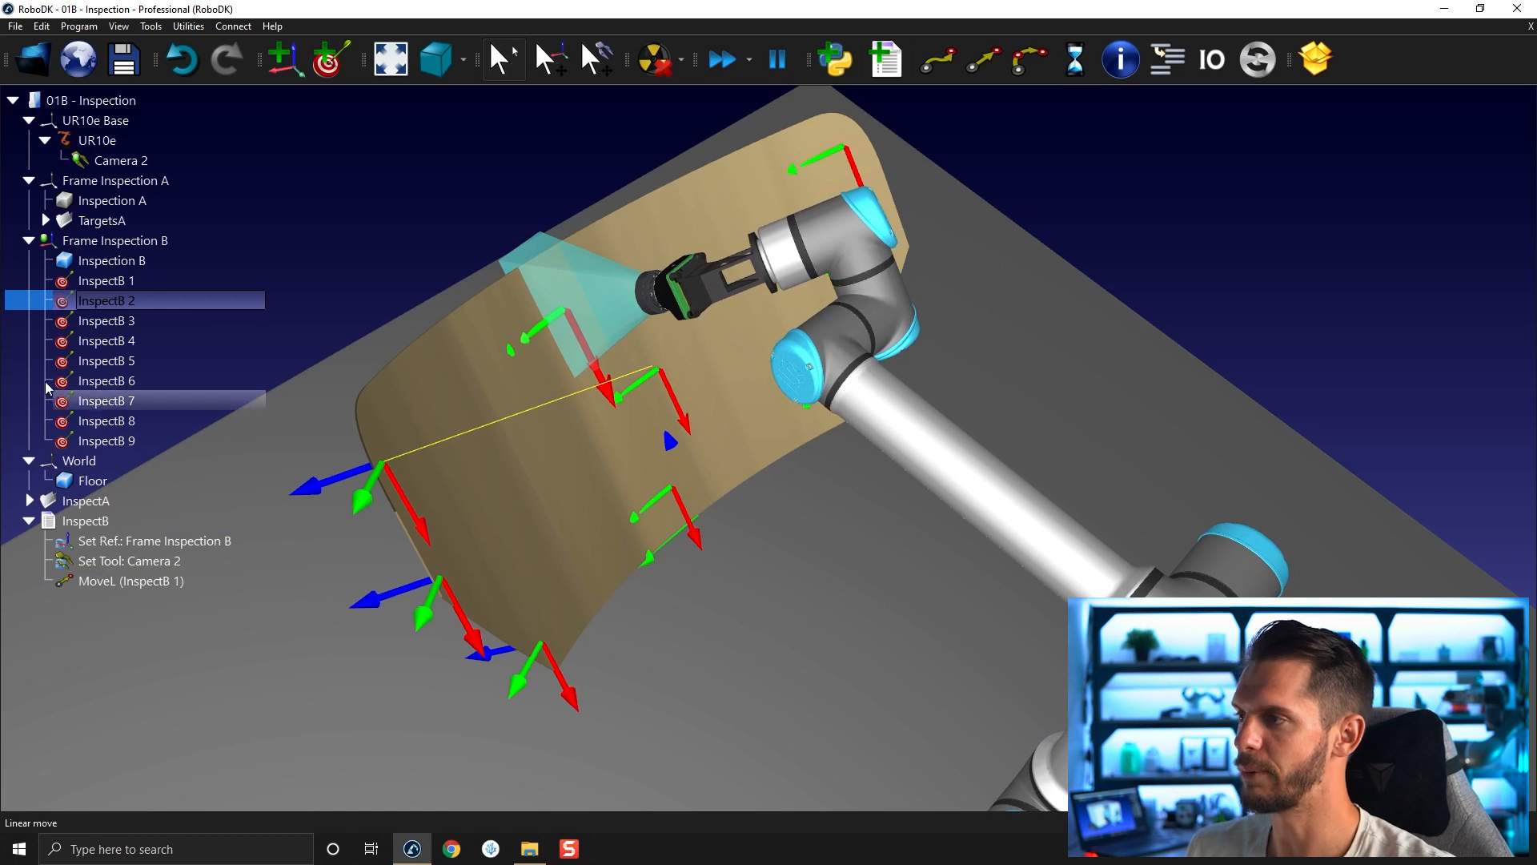
left_click(106, 320)
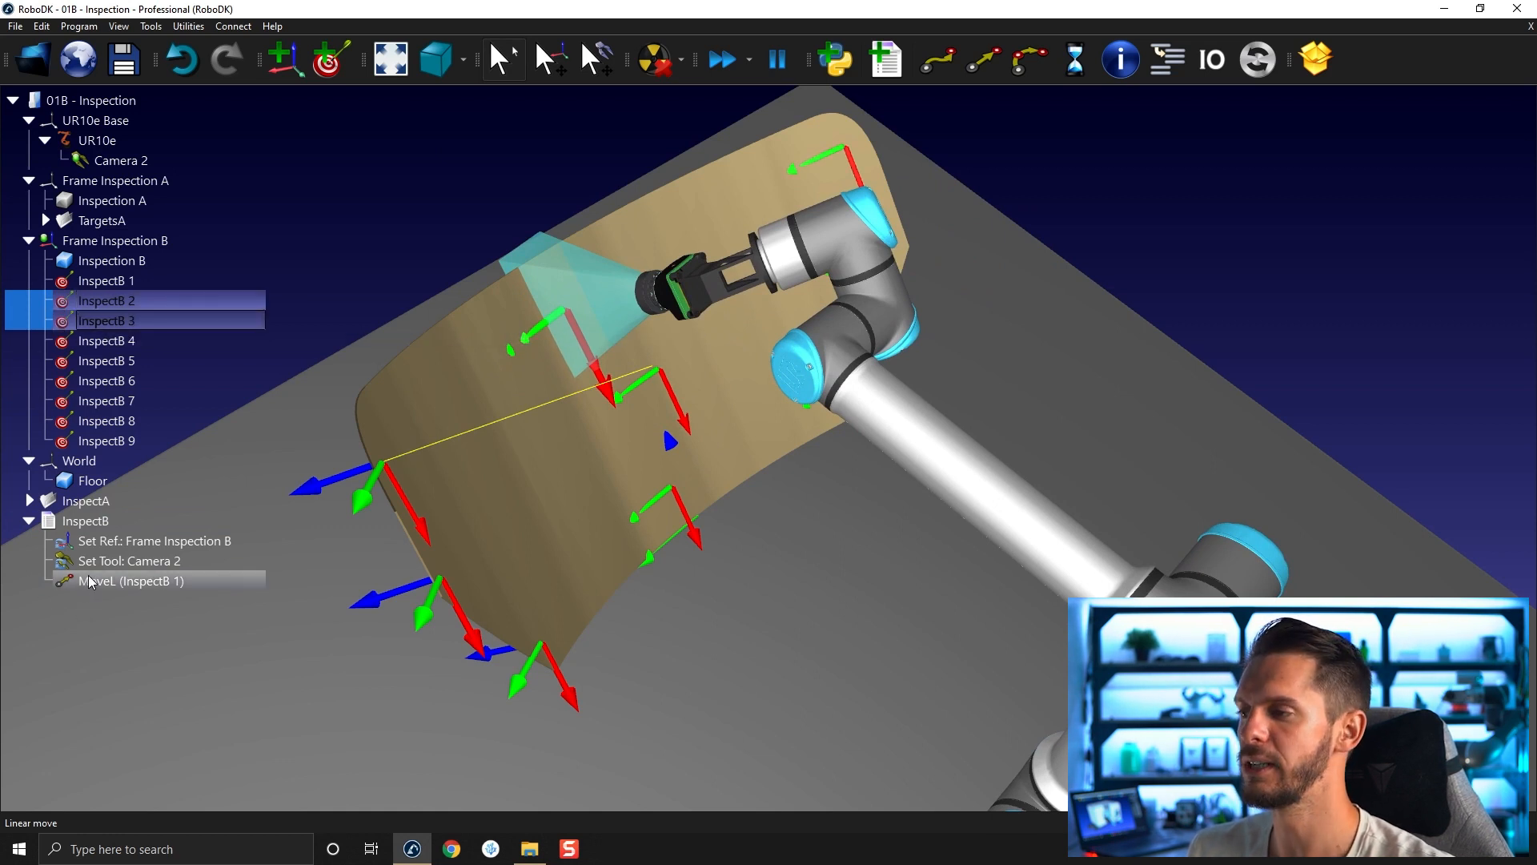
mouse_move(1027, 61)
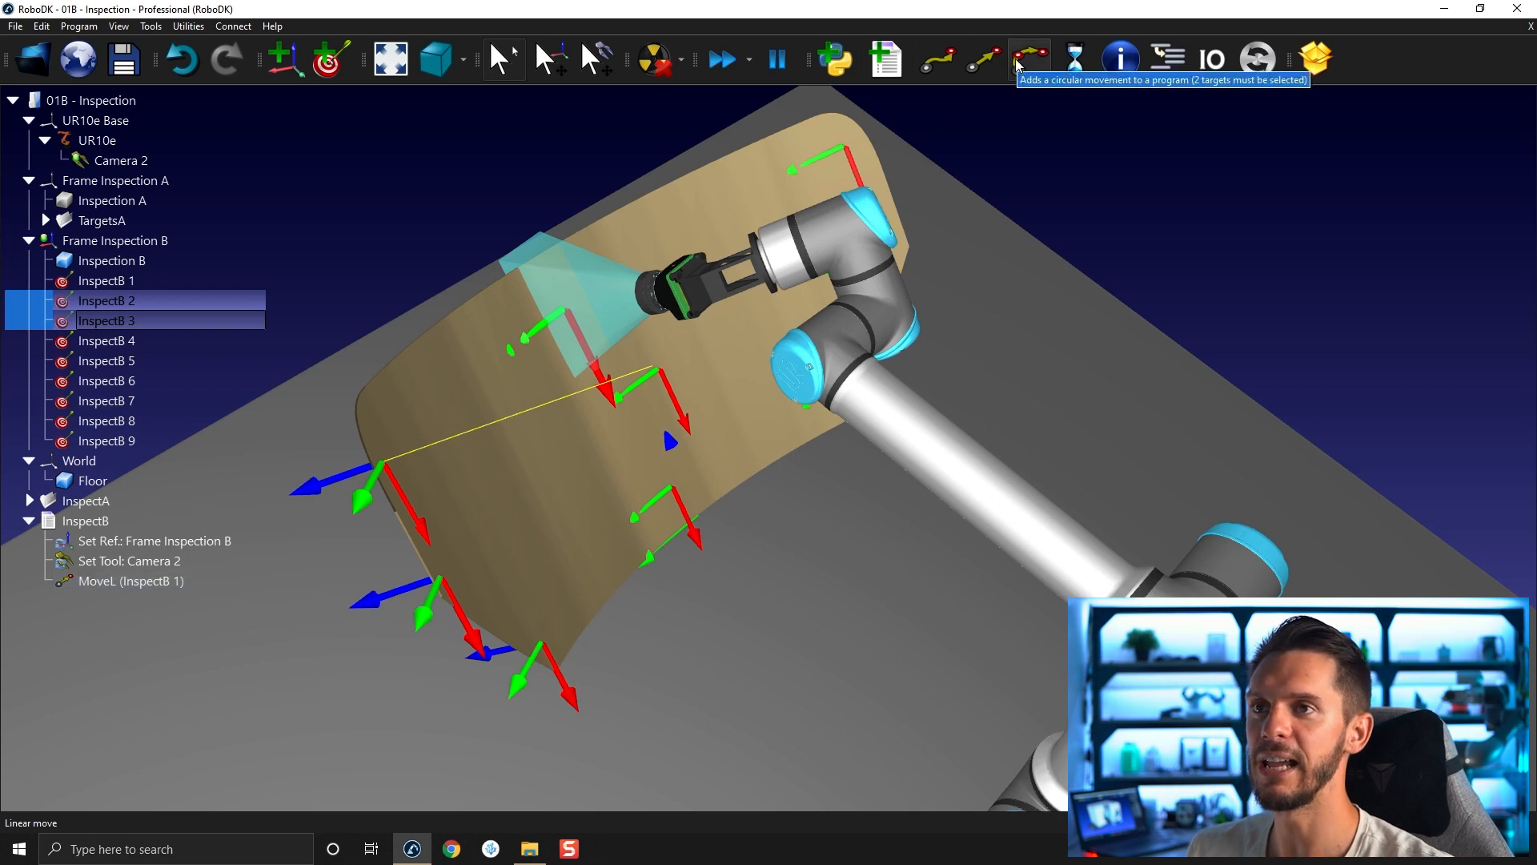
left_click(1028, 61)
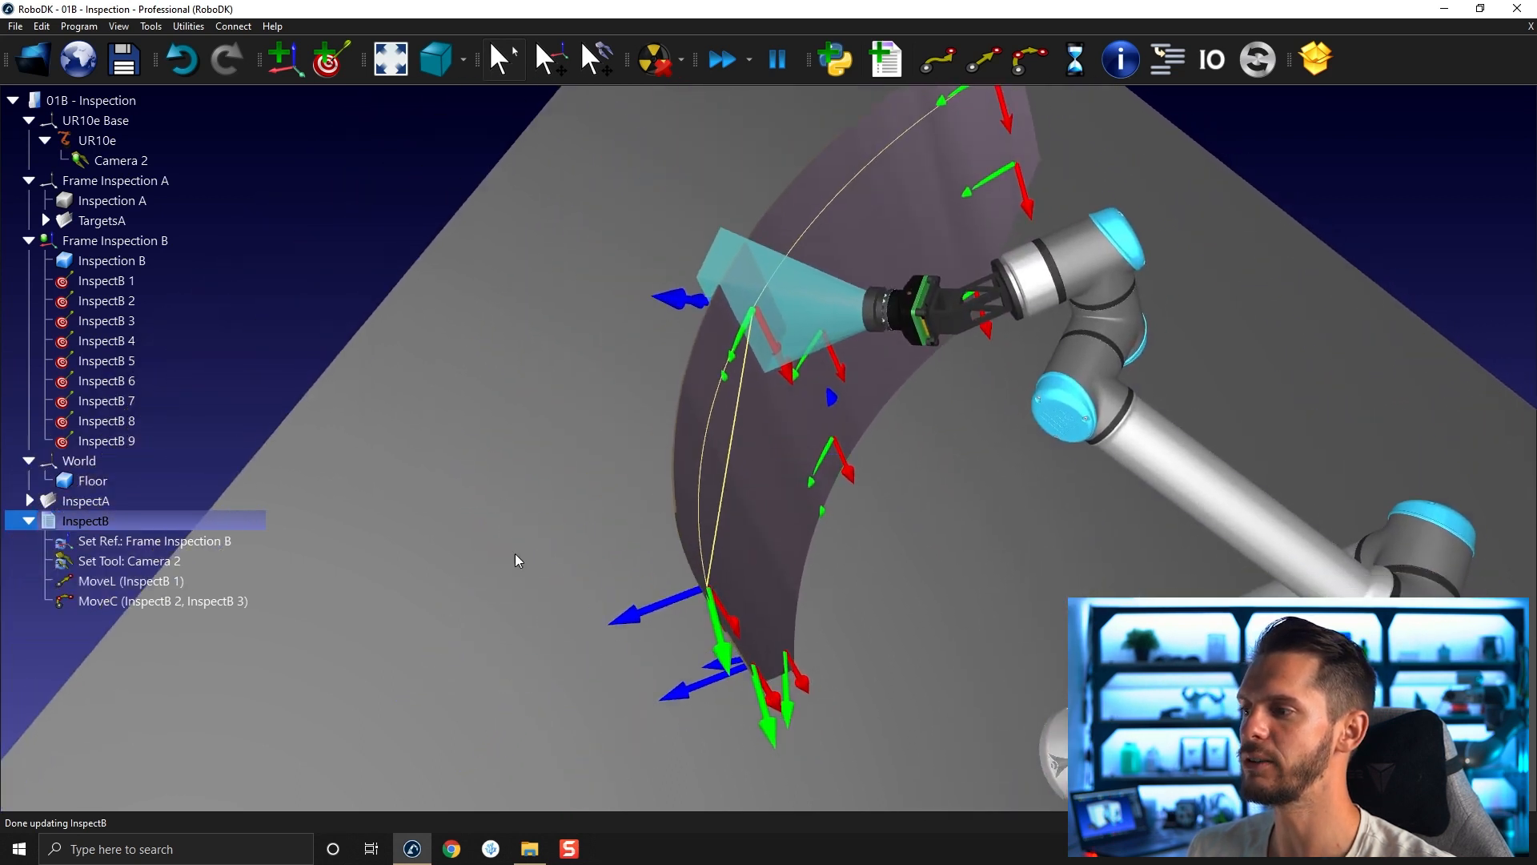
right_click(515, 558)
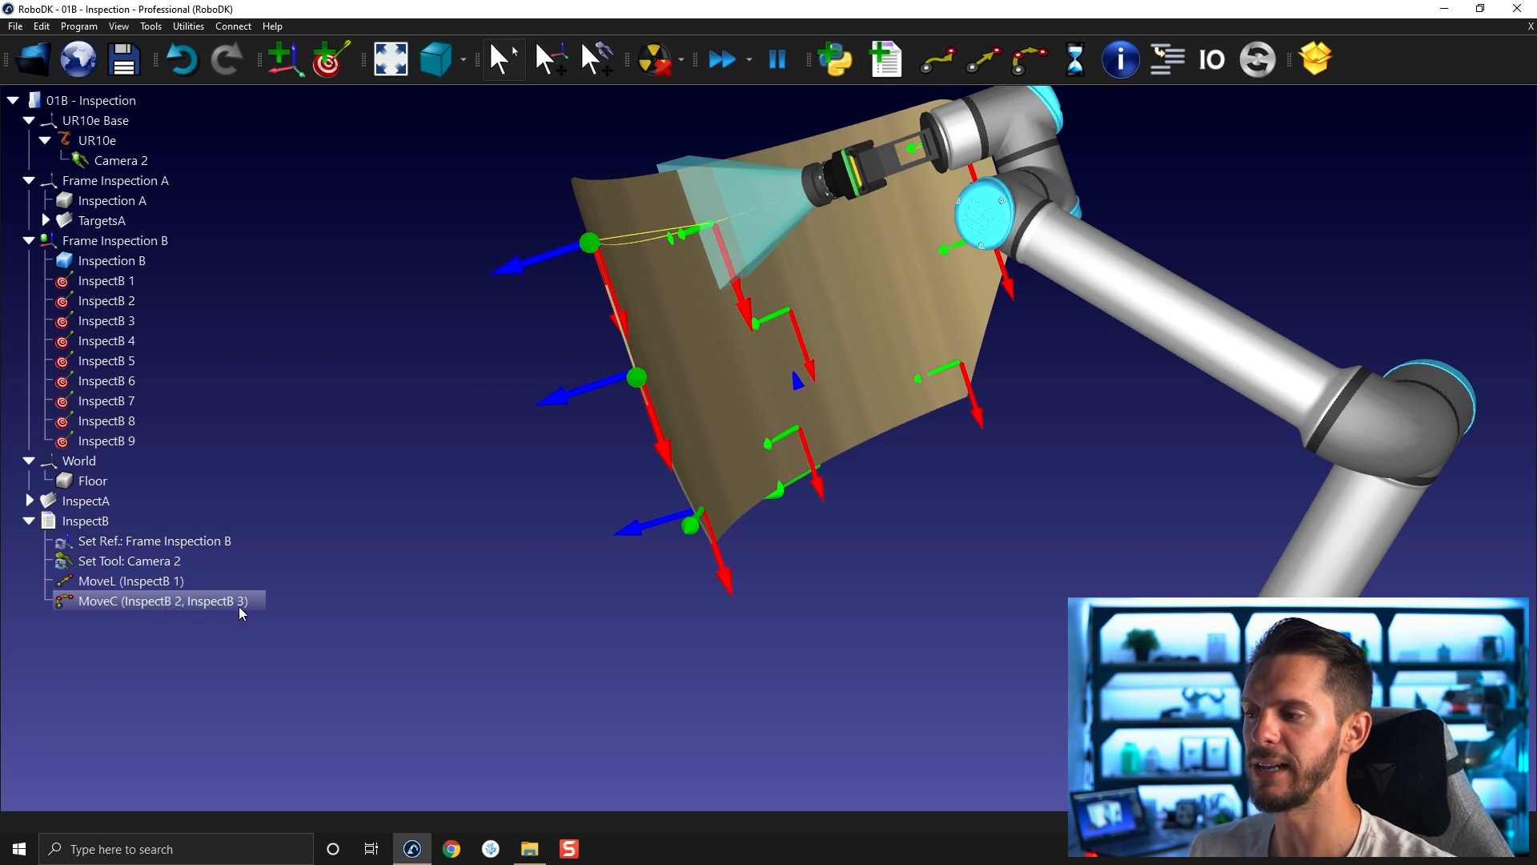
right_click(157, 600)
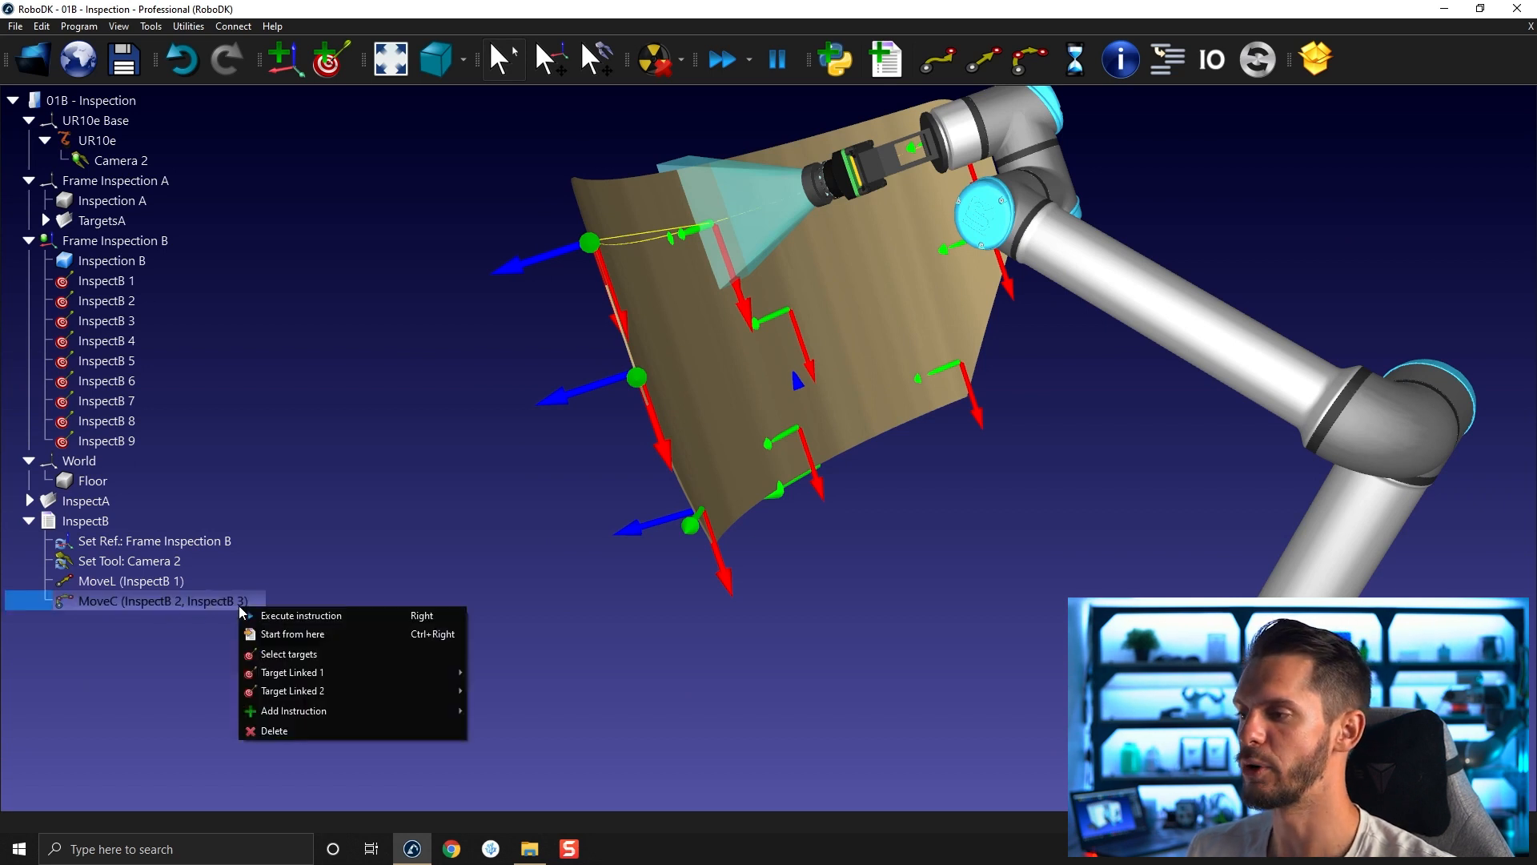
mouse_move(292, 690)
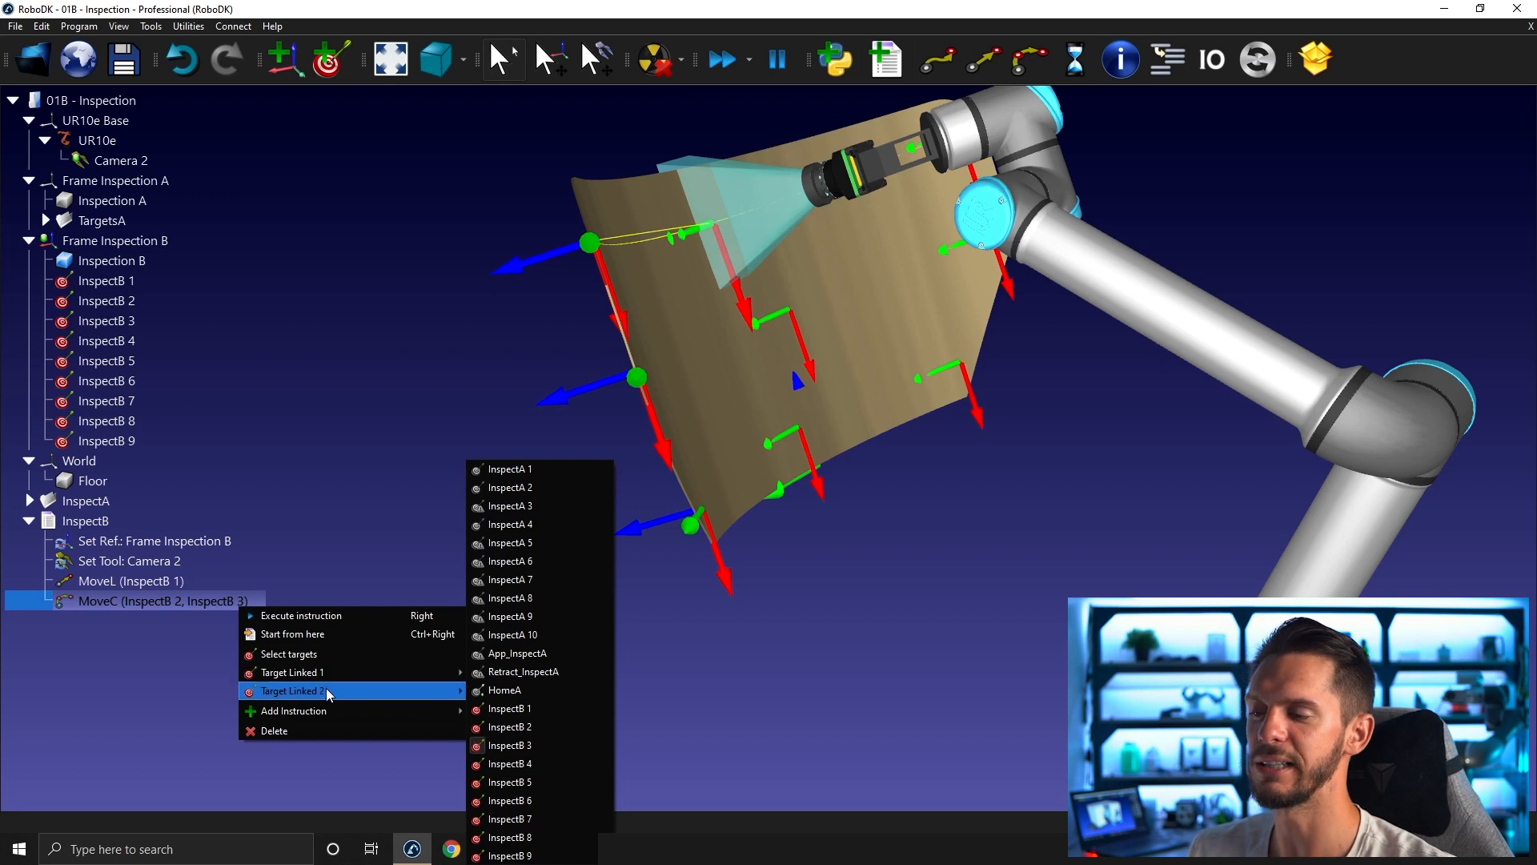
mouse_move(293, 672)
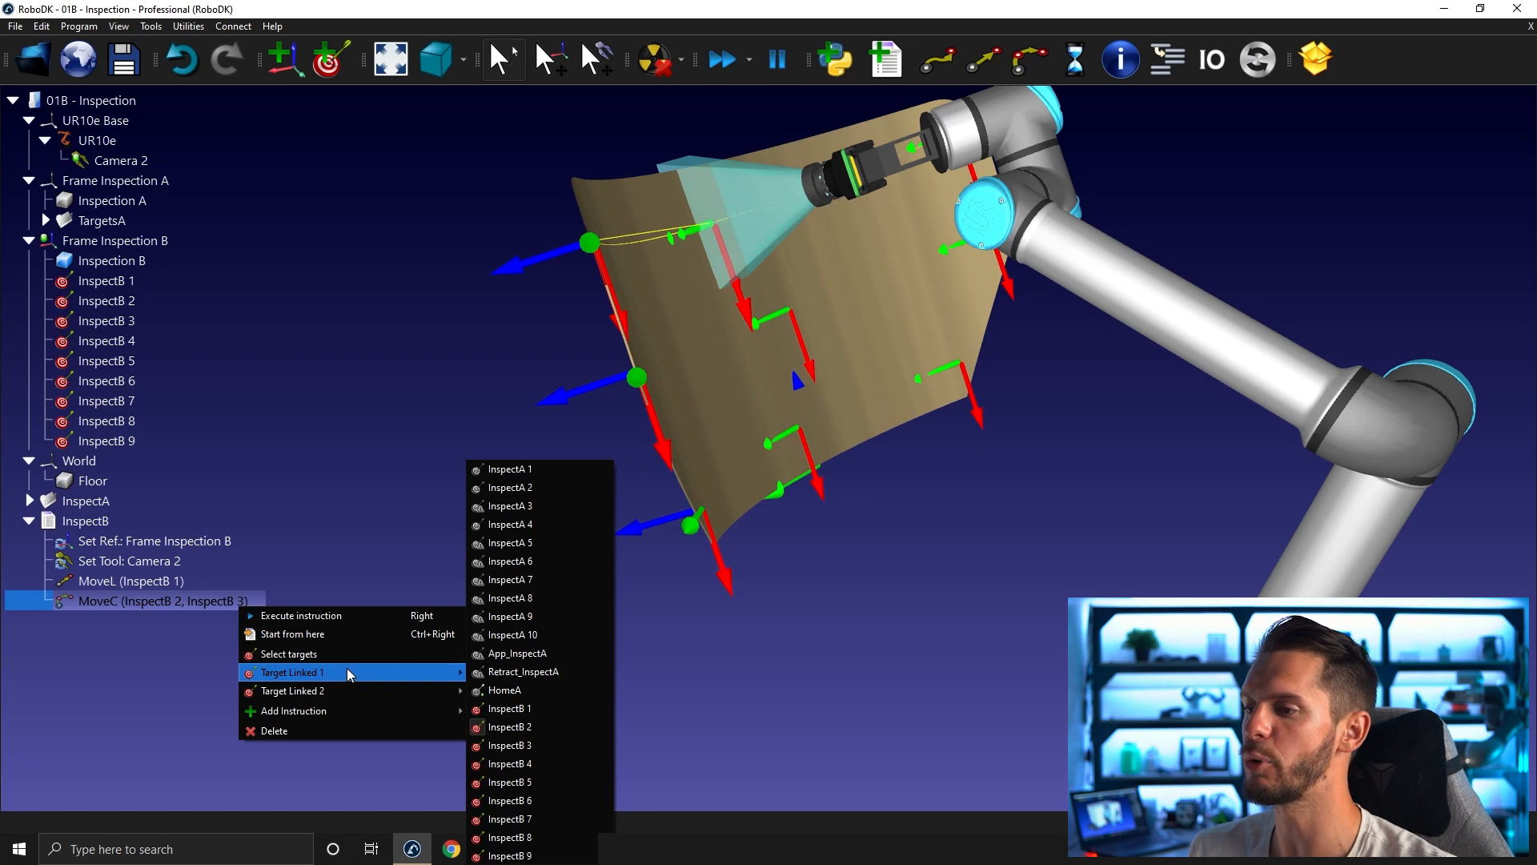
mouse_move(333, 691)
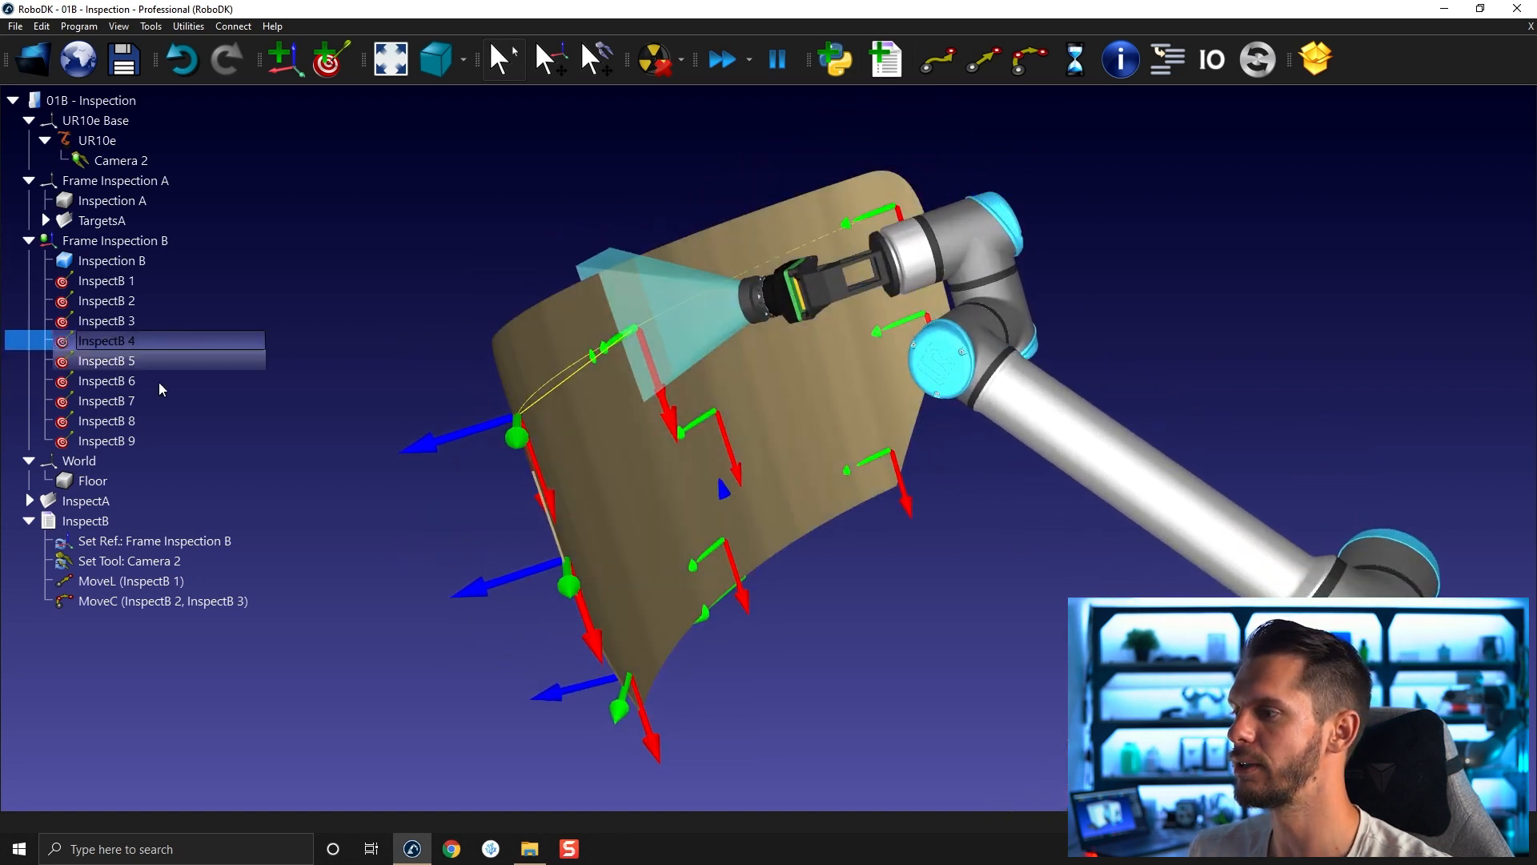
Add MoveL to InspectB 4 and 7, MoveC through 5–6 and 8–9, then run InspectB.
left_click(982, 61)
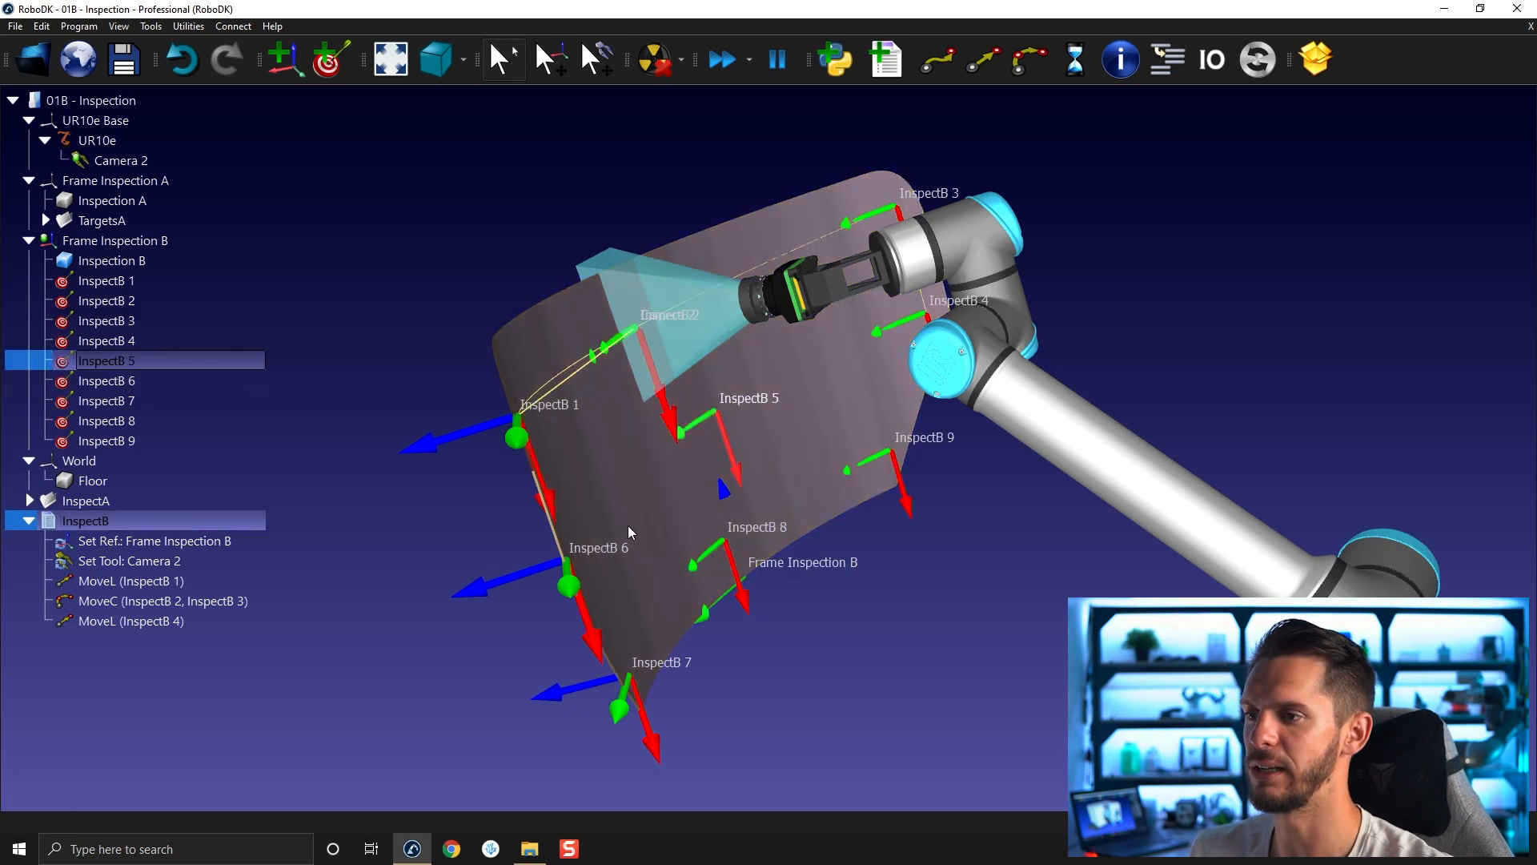
left_click(106, 380)
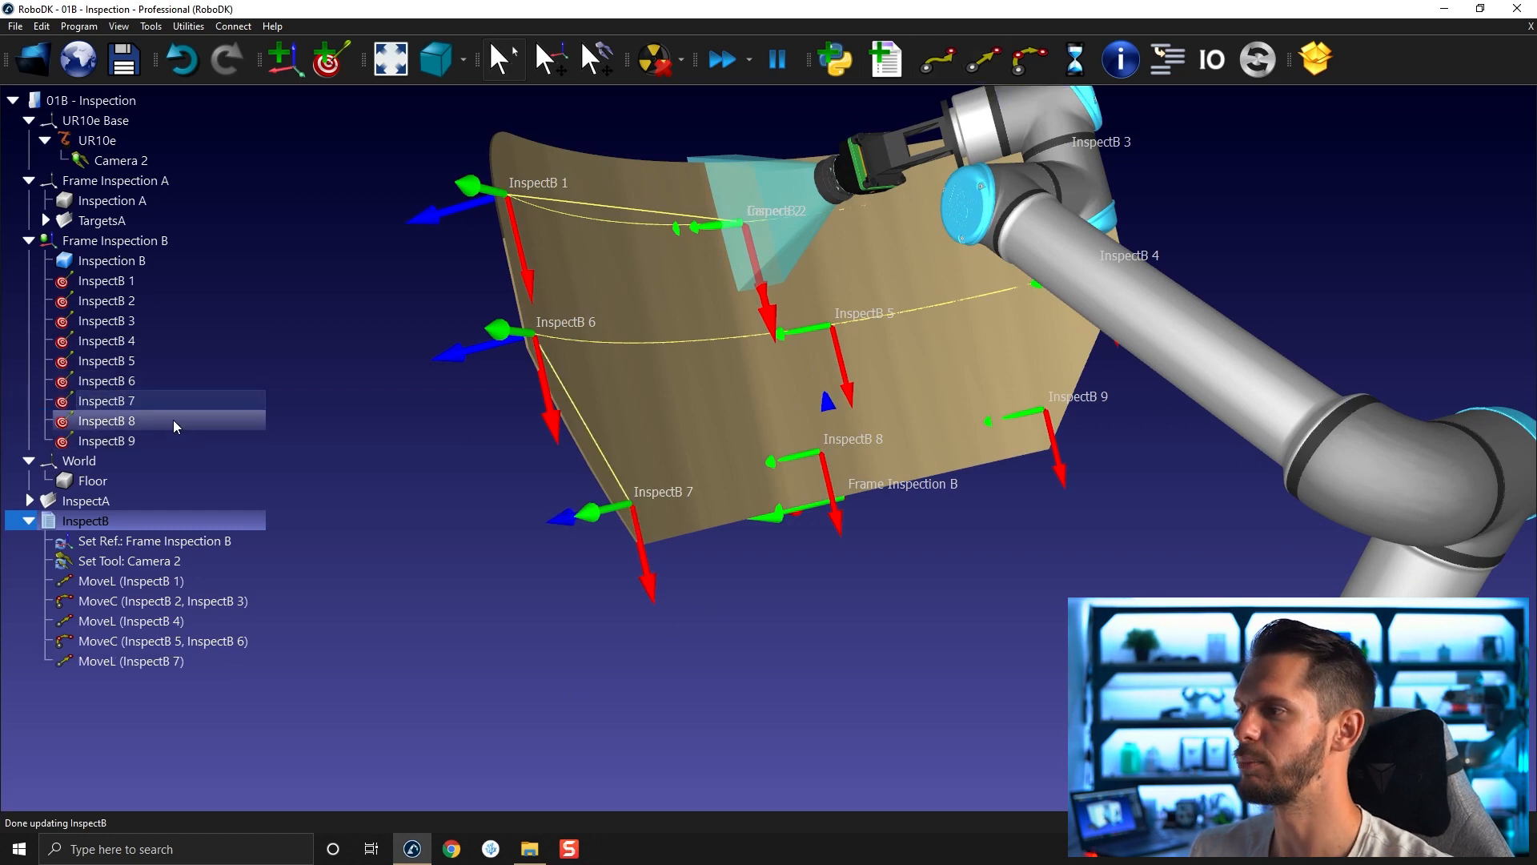
left_click(1027, 60)
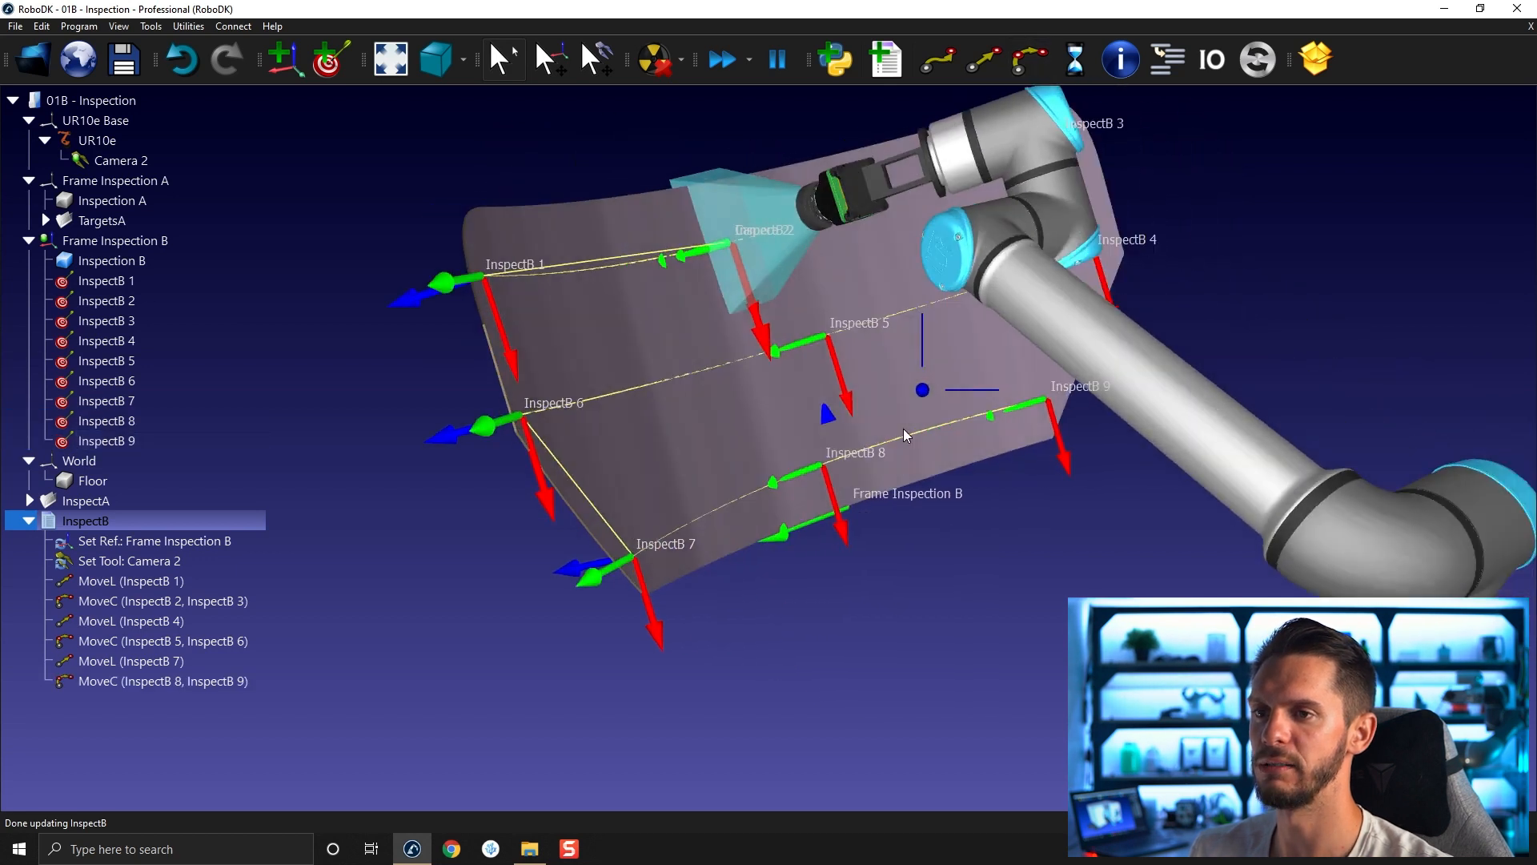
double_click(86, 521)
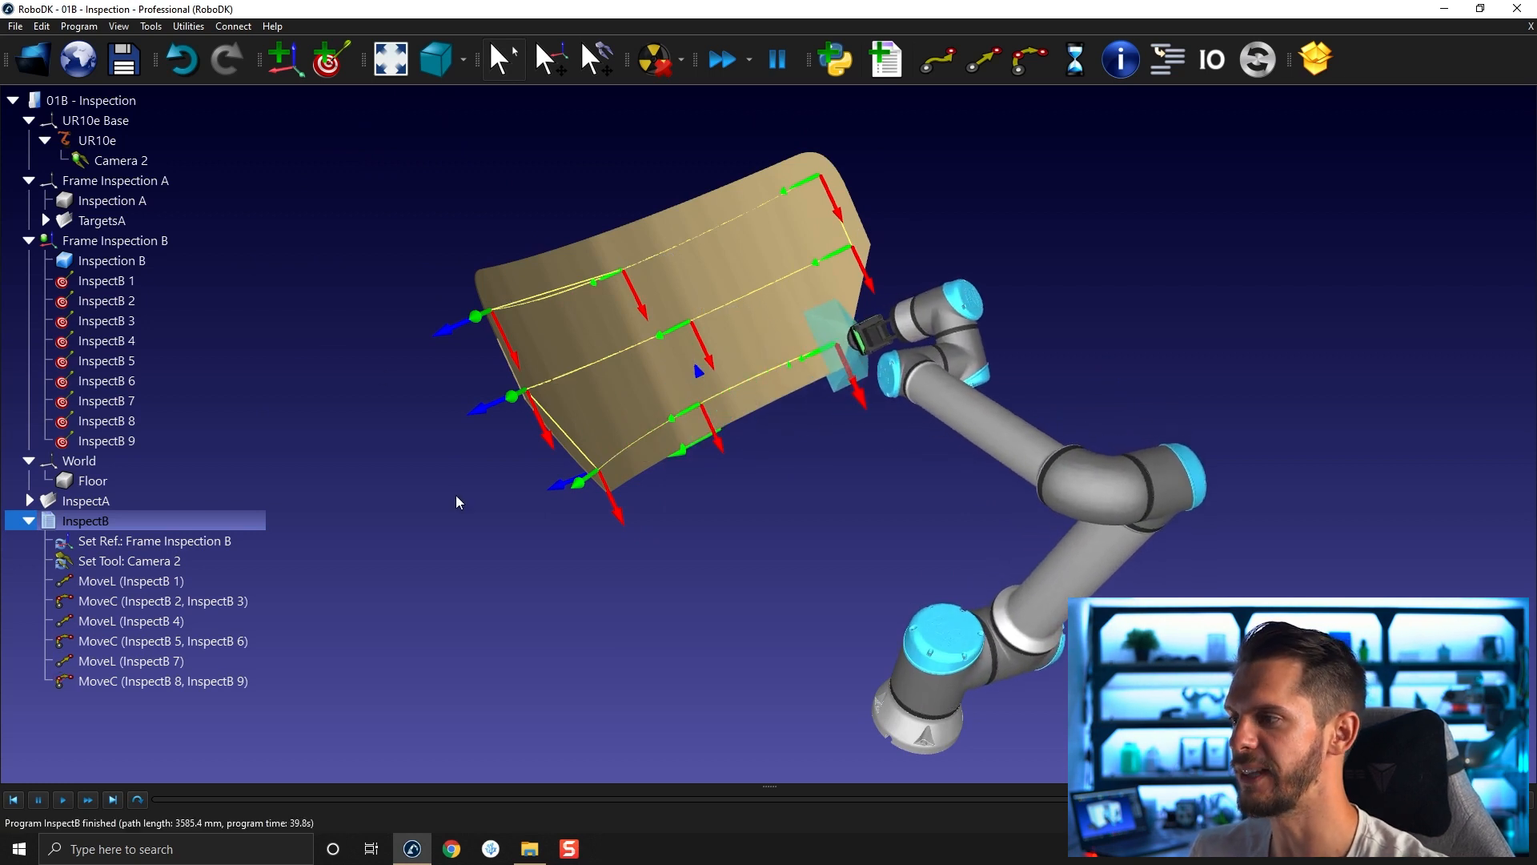
mouse_move(546, 490)
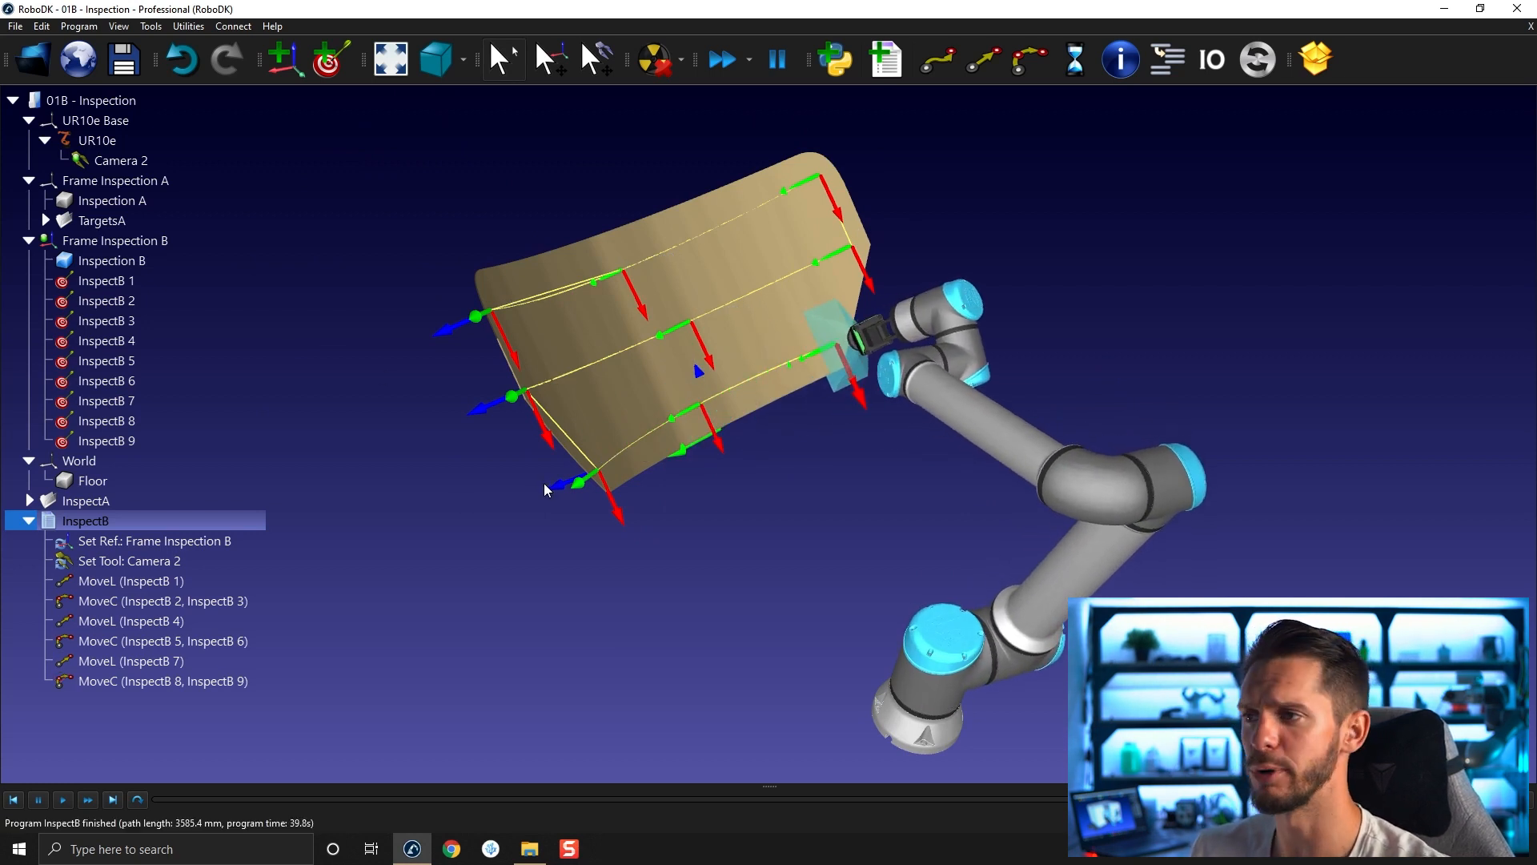
Teach two targets under Frame Inspection B and name them App_InspectB and Retract_InspectB.
left_click(106, 280)
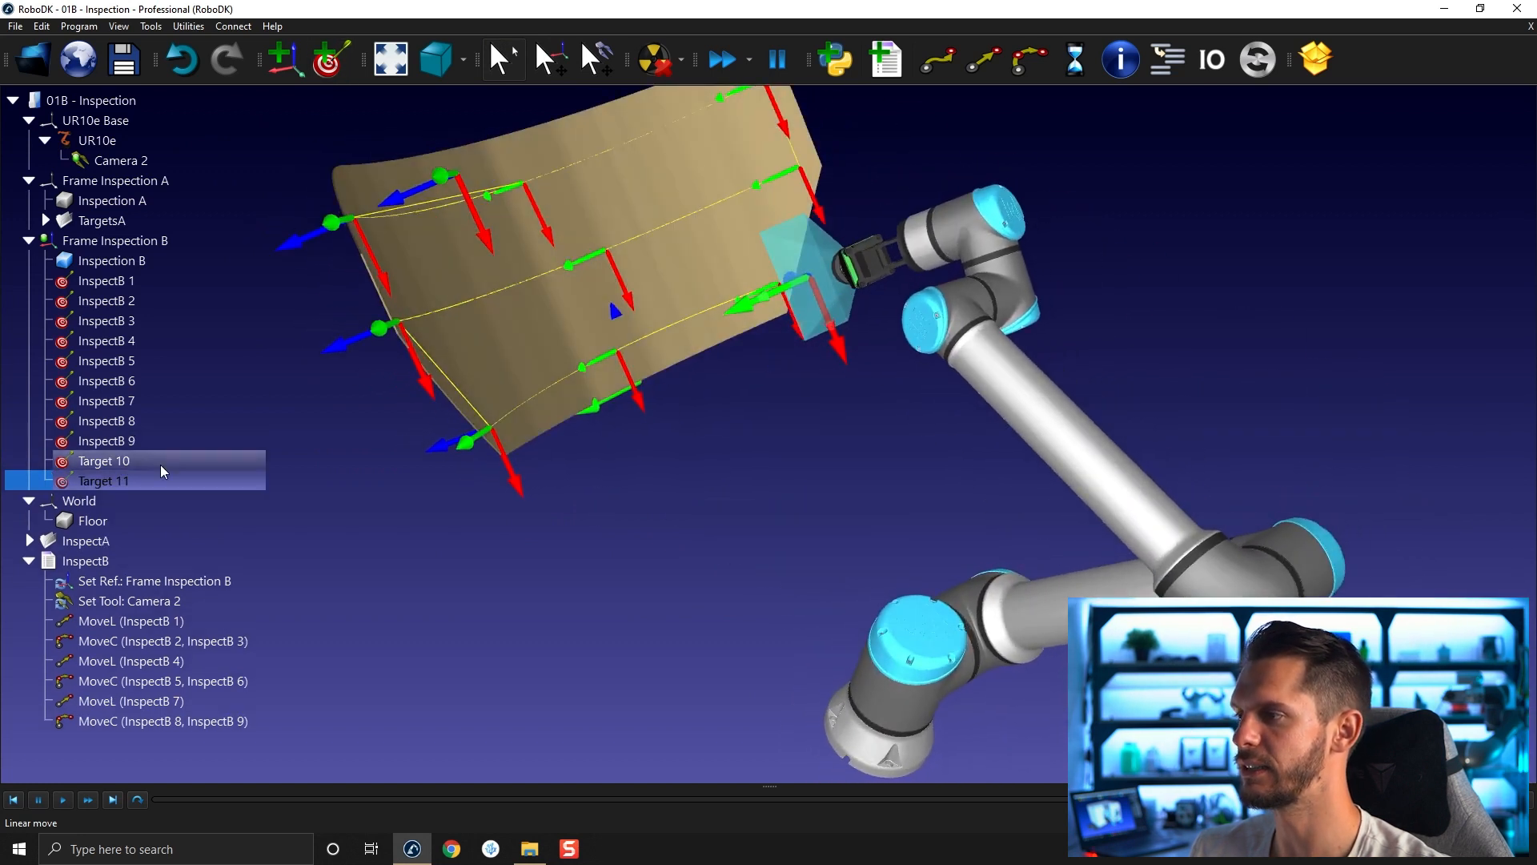
type("App")
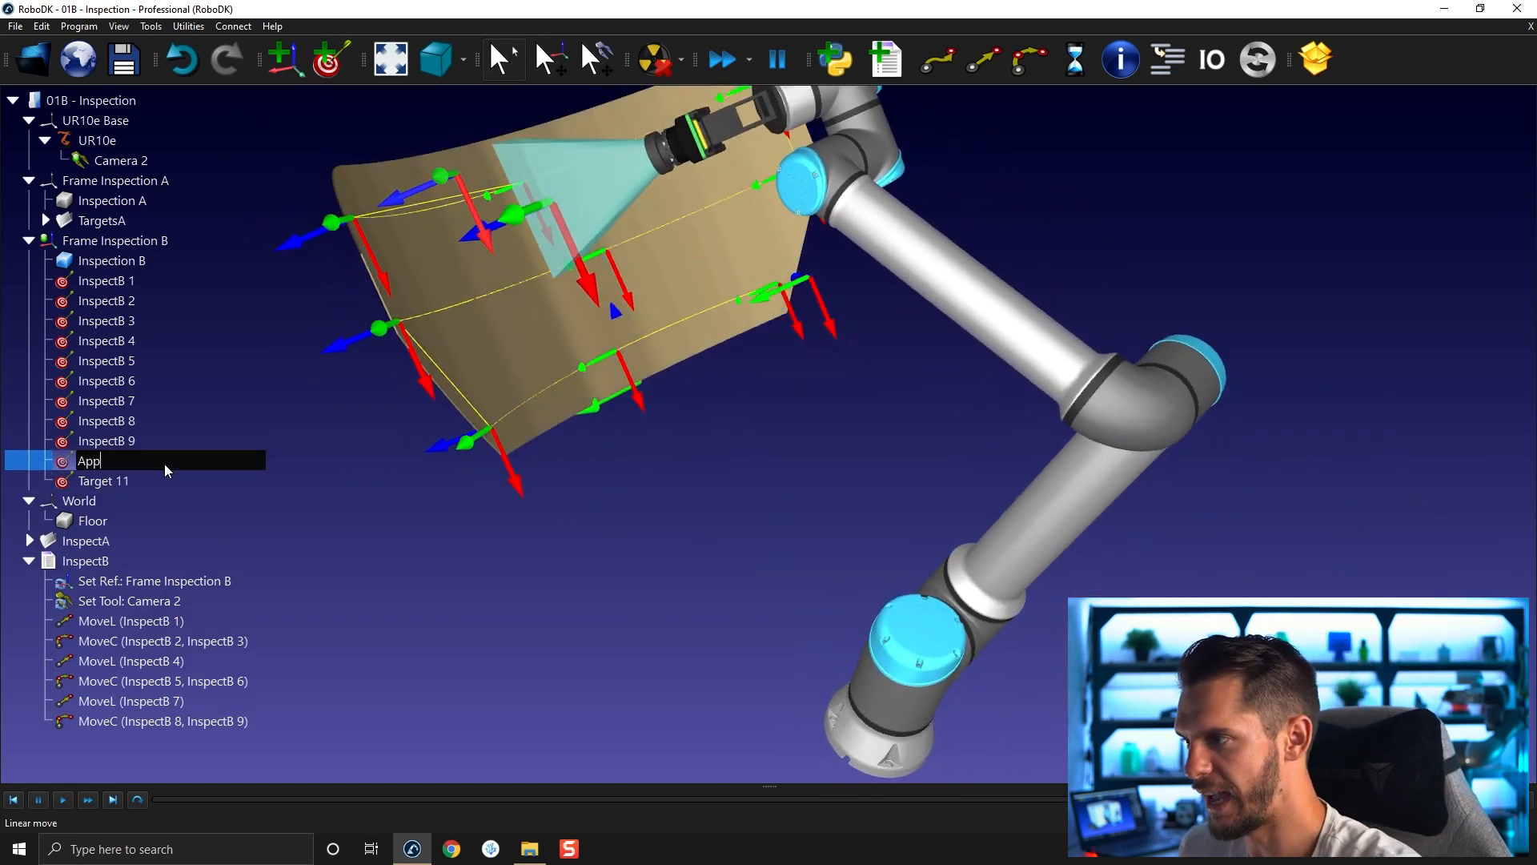
type("_Insp0")
type("Re")
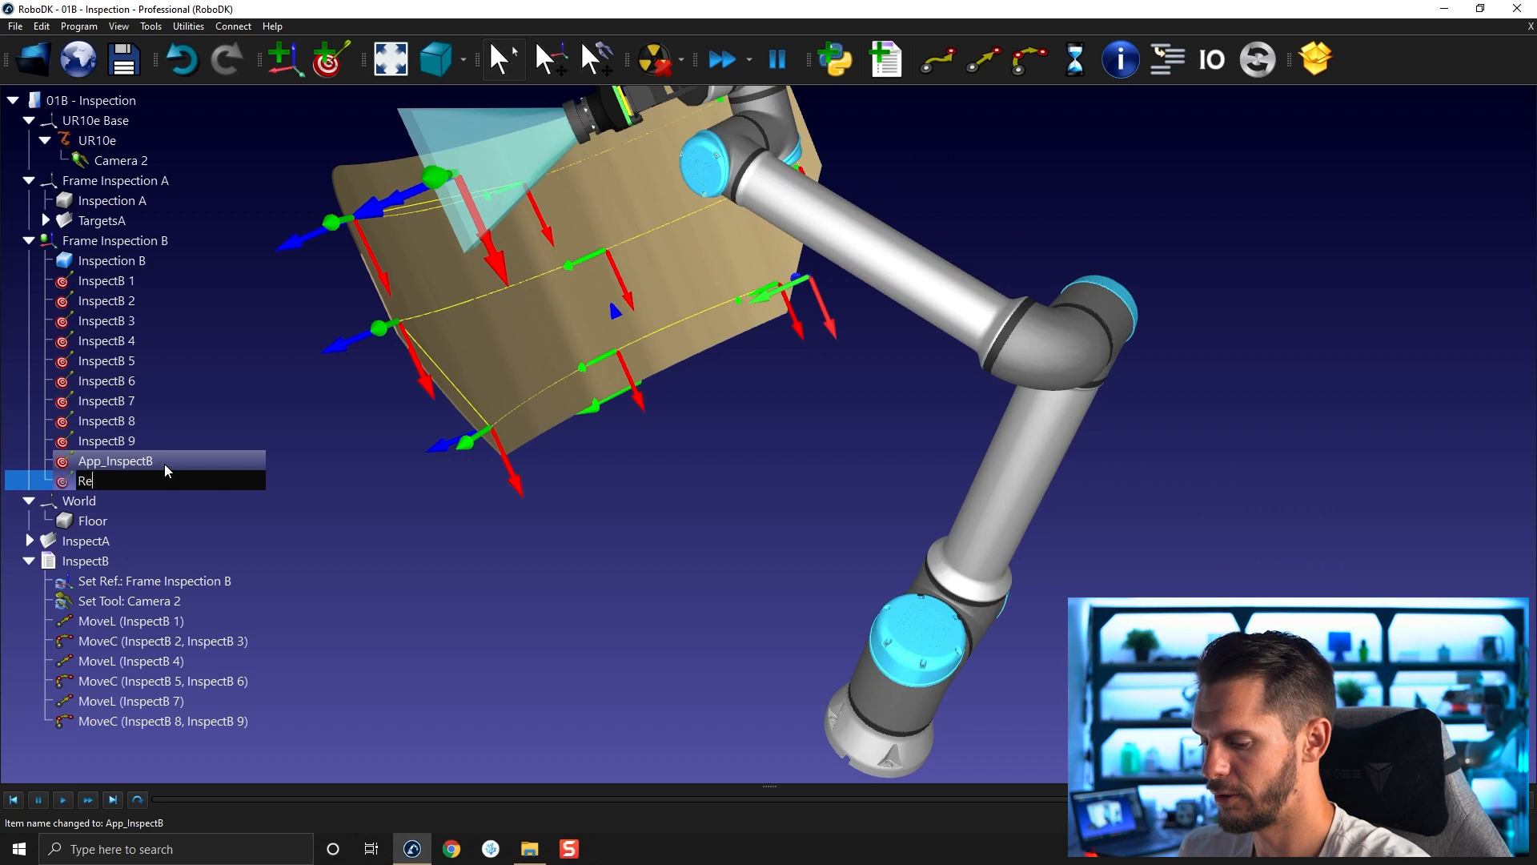
type("tract_InspectB")
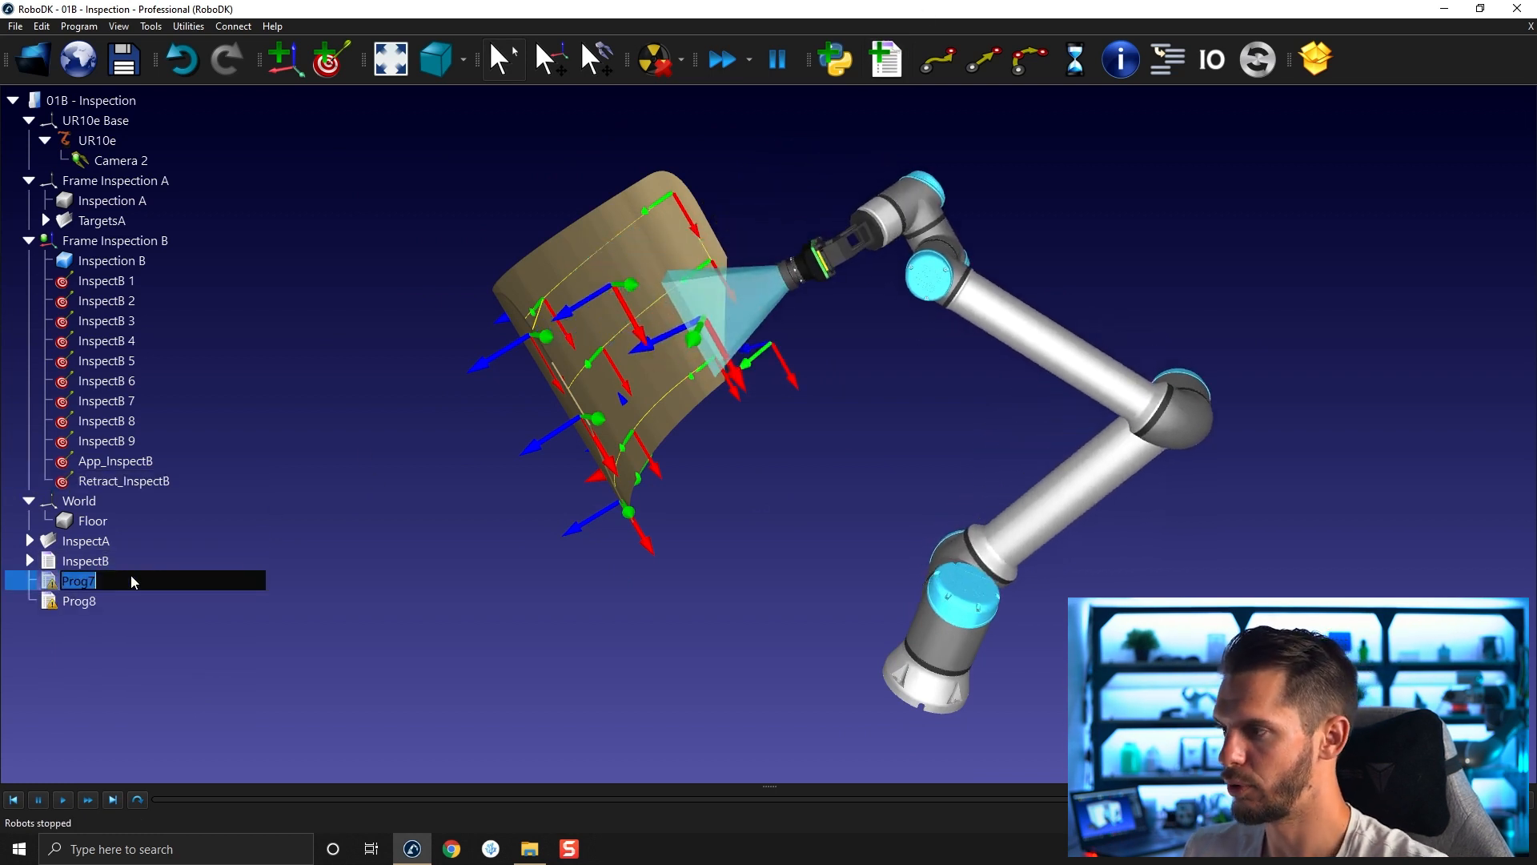
Name the approach program App_InspectB, adding MoveJ to App_InspectB and MoveL to Retract_InspectB.
type("App_inspectB")
left_click(79, 601)
type("Retract_InspectB")
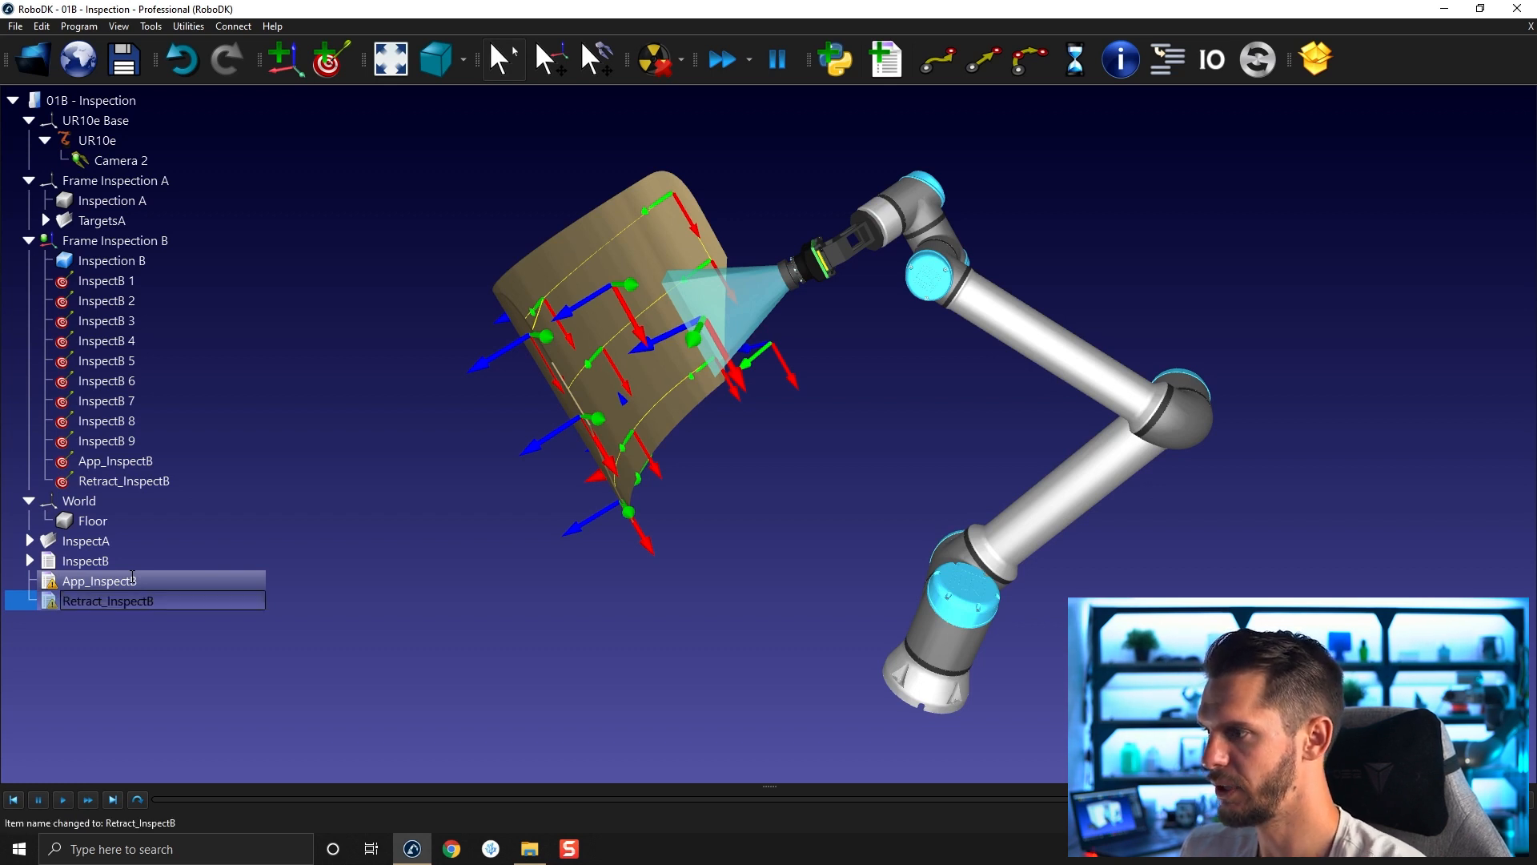
left_click(115, 461)
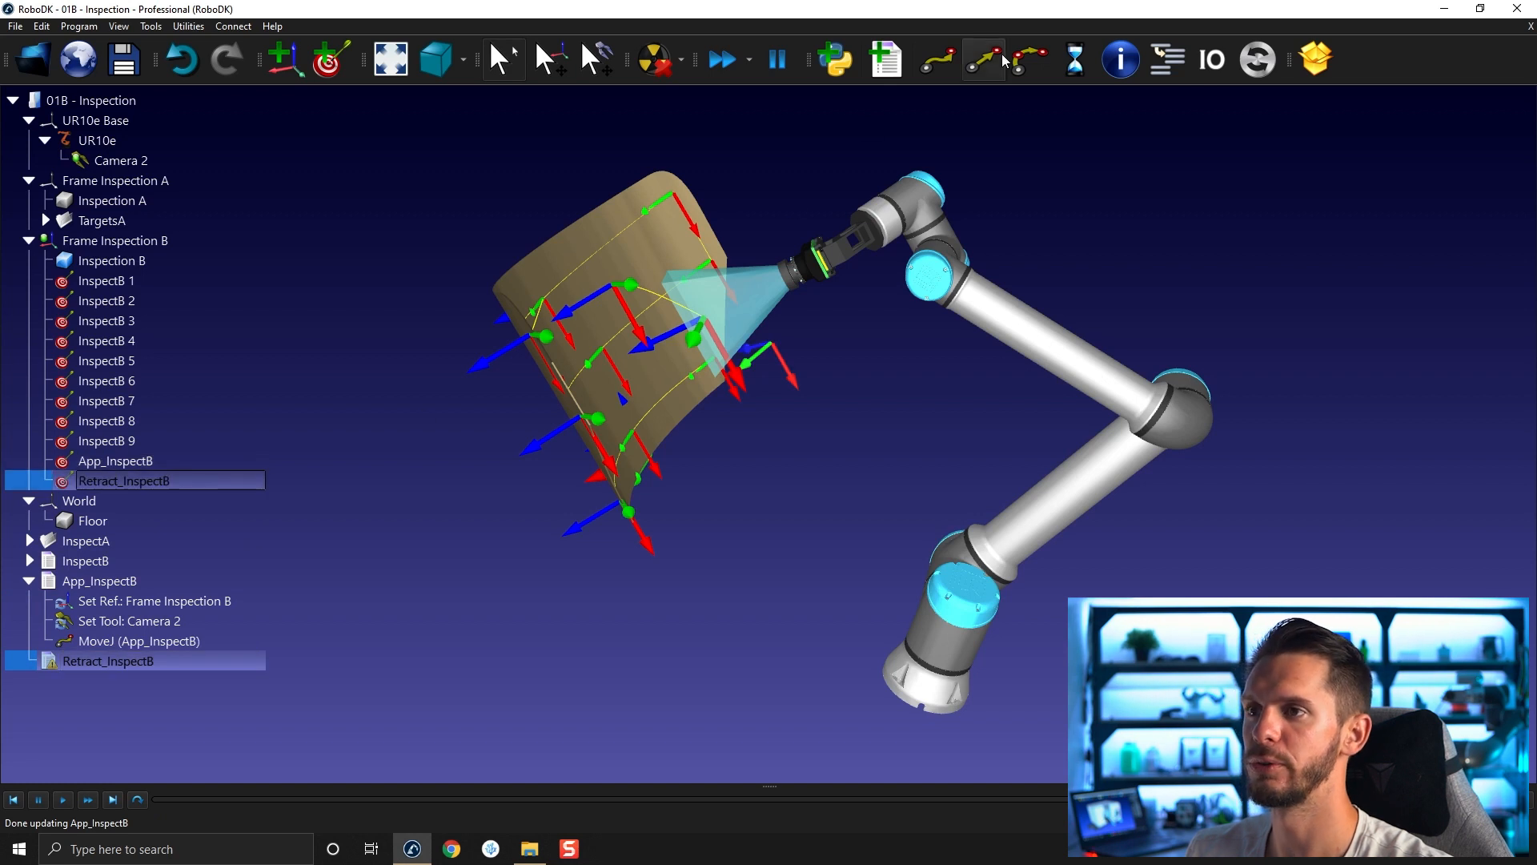
left_click(23, 600)
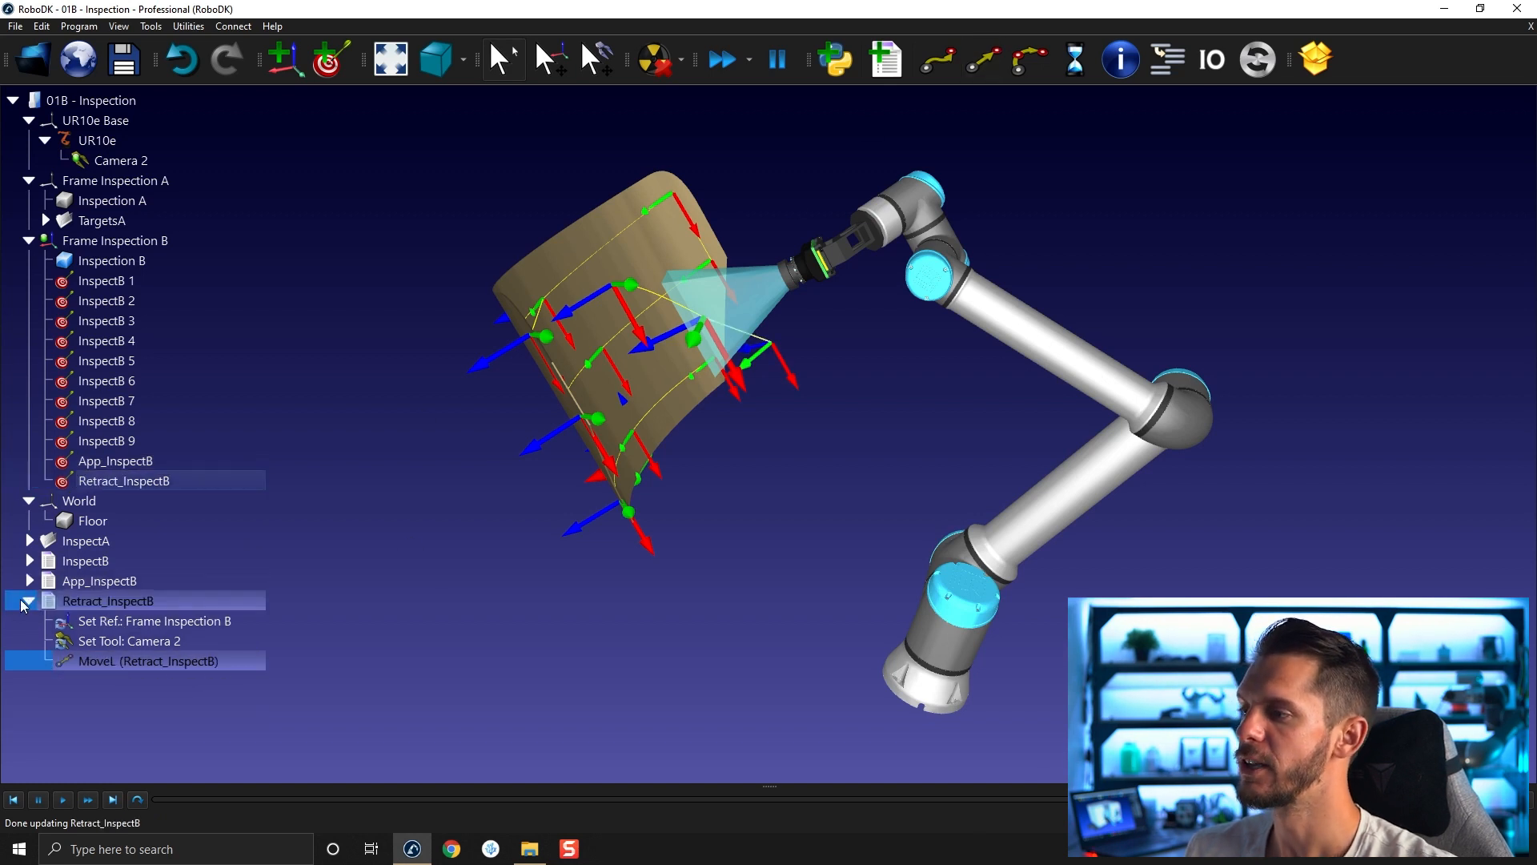
left_click(25, 602)
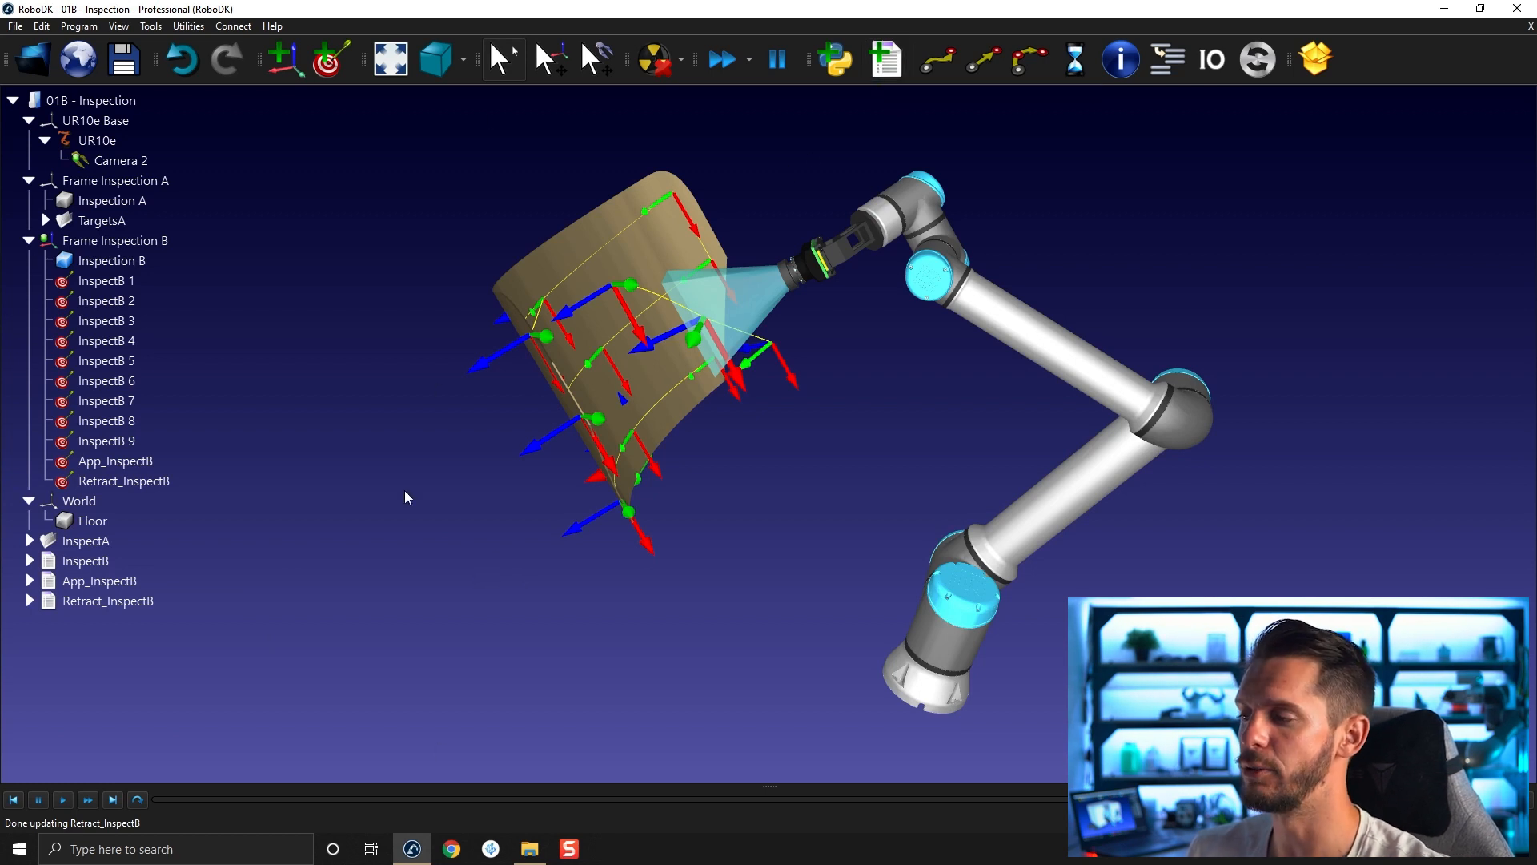
mouse_move(466, 572)
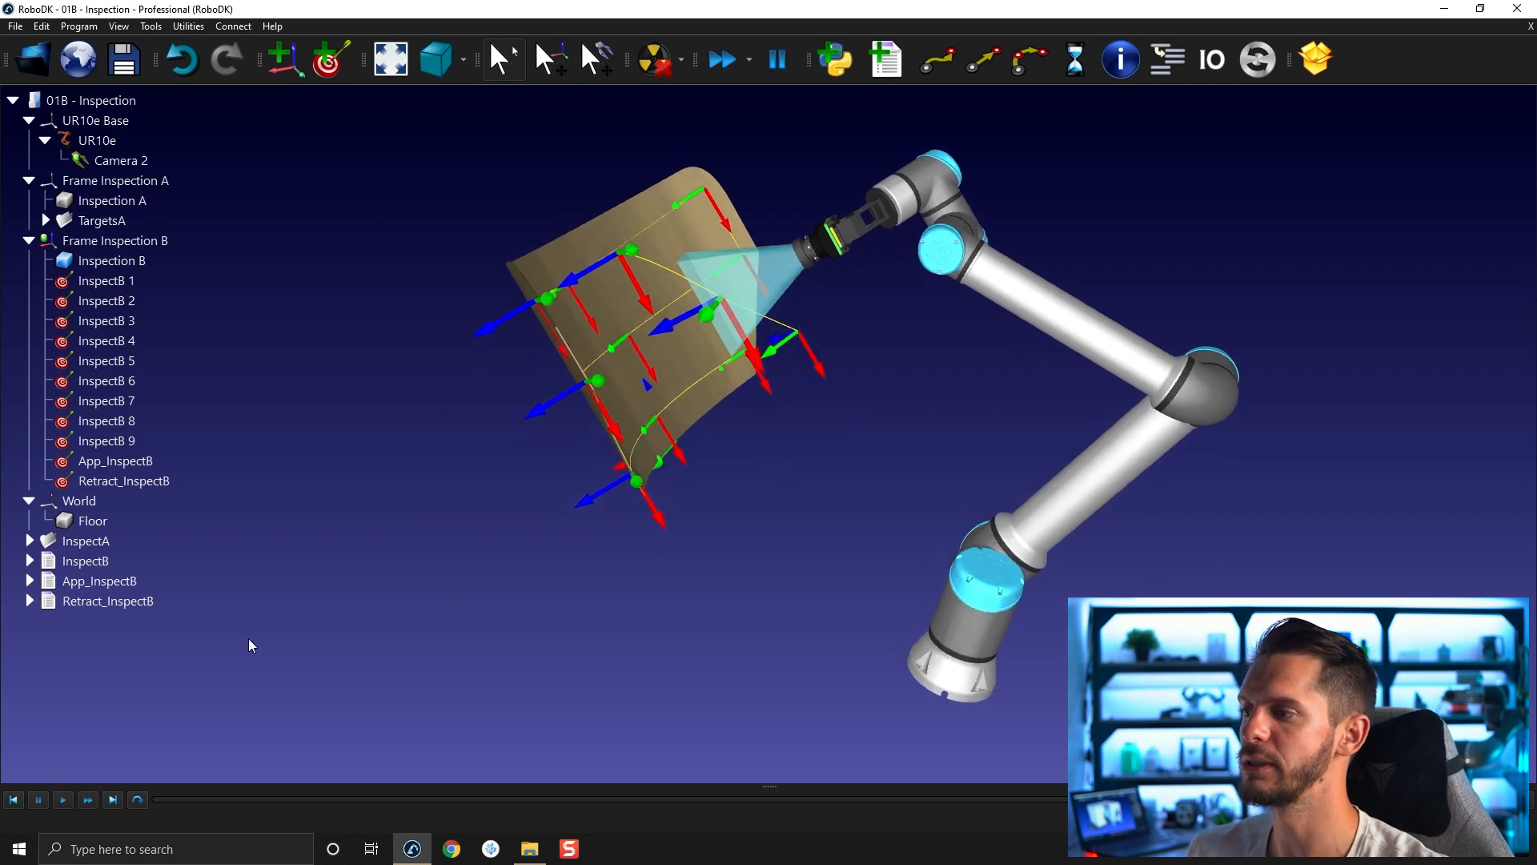
Make Main_InspectB from App_InspectB, InspectB and Retract_InspectB, and expand its calls.
left_click(99, 580)
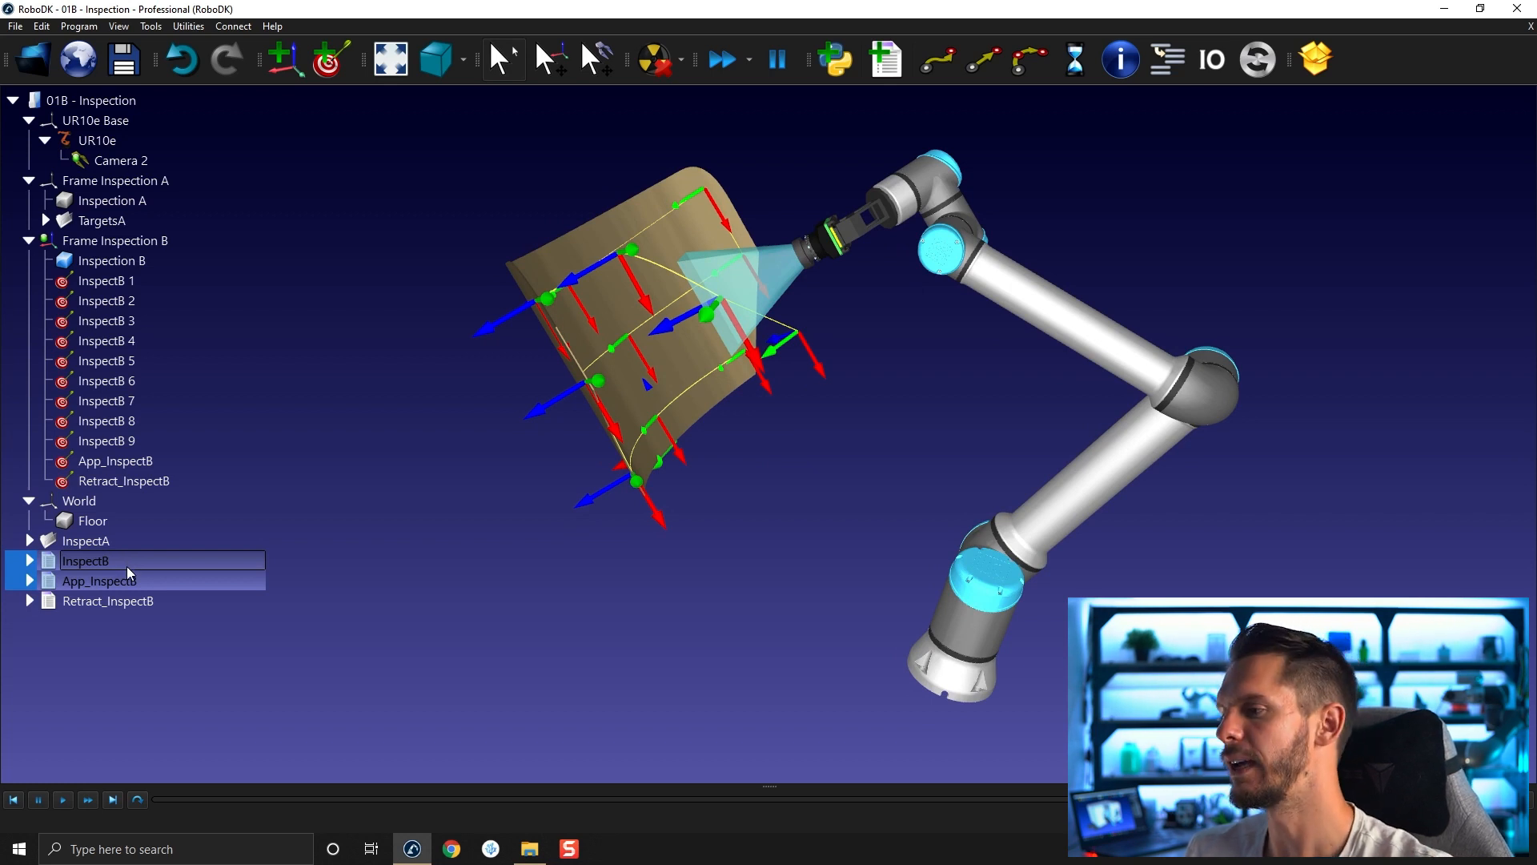
mouse_move(147, 602)
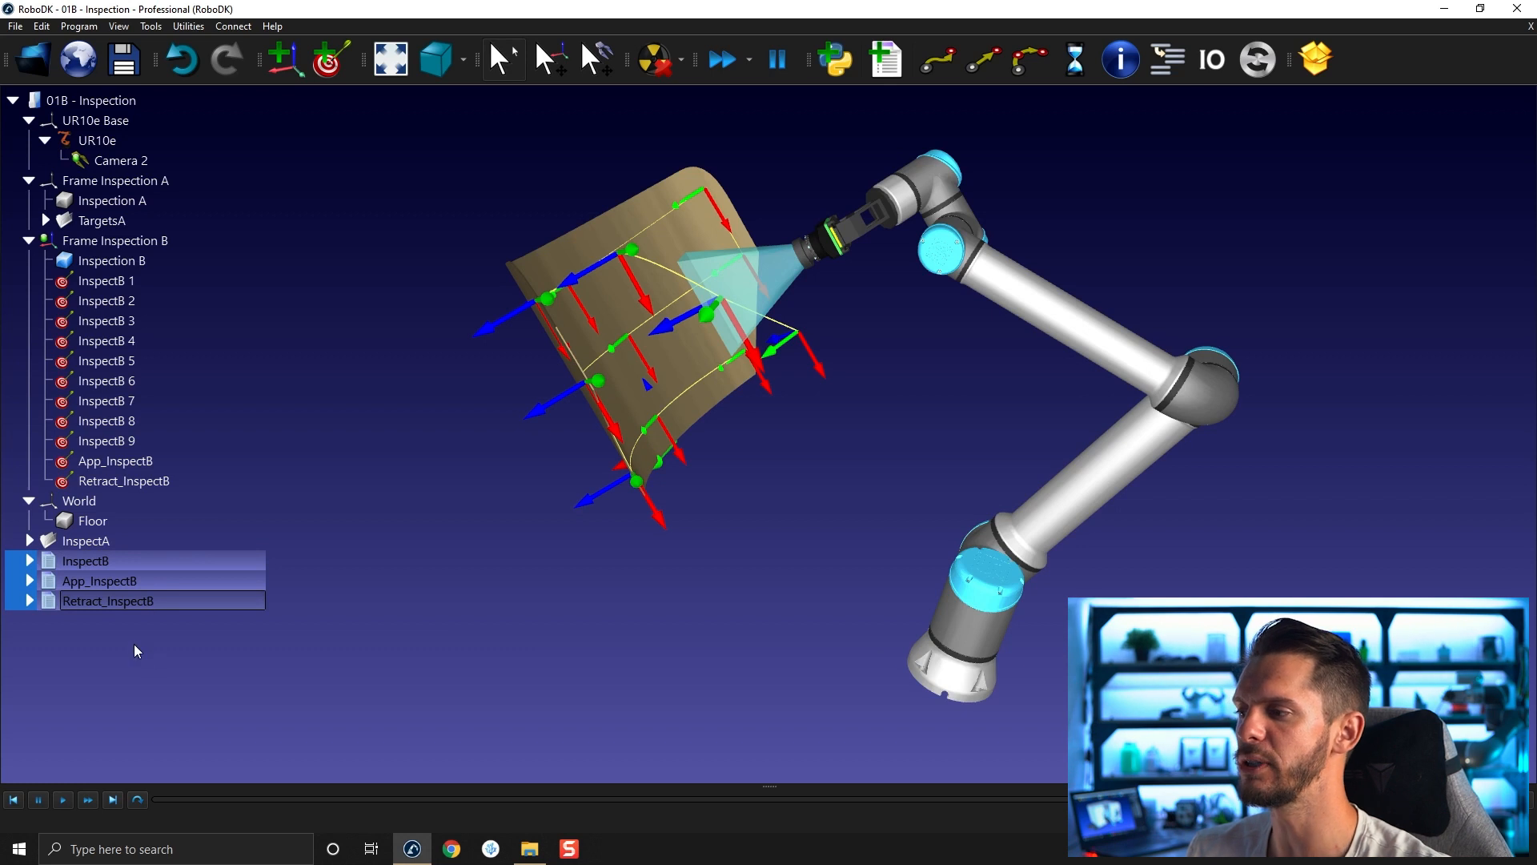
right_click(109, 600)
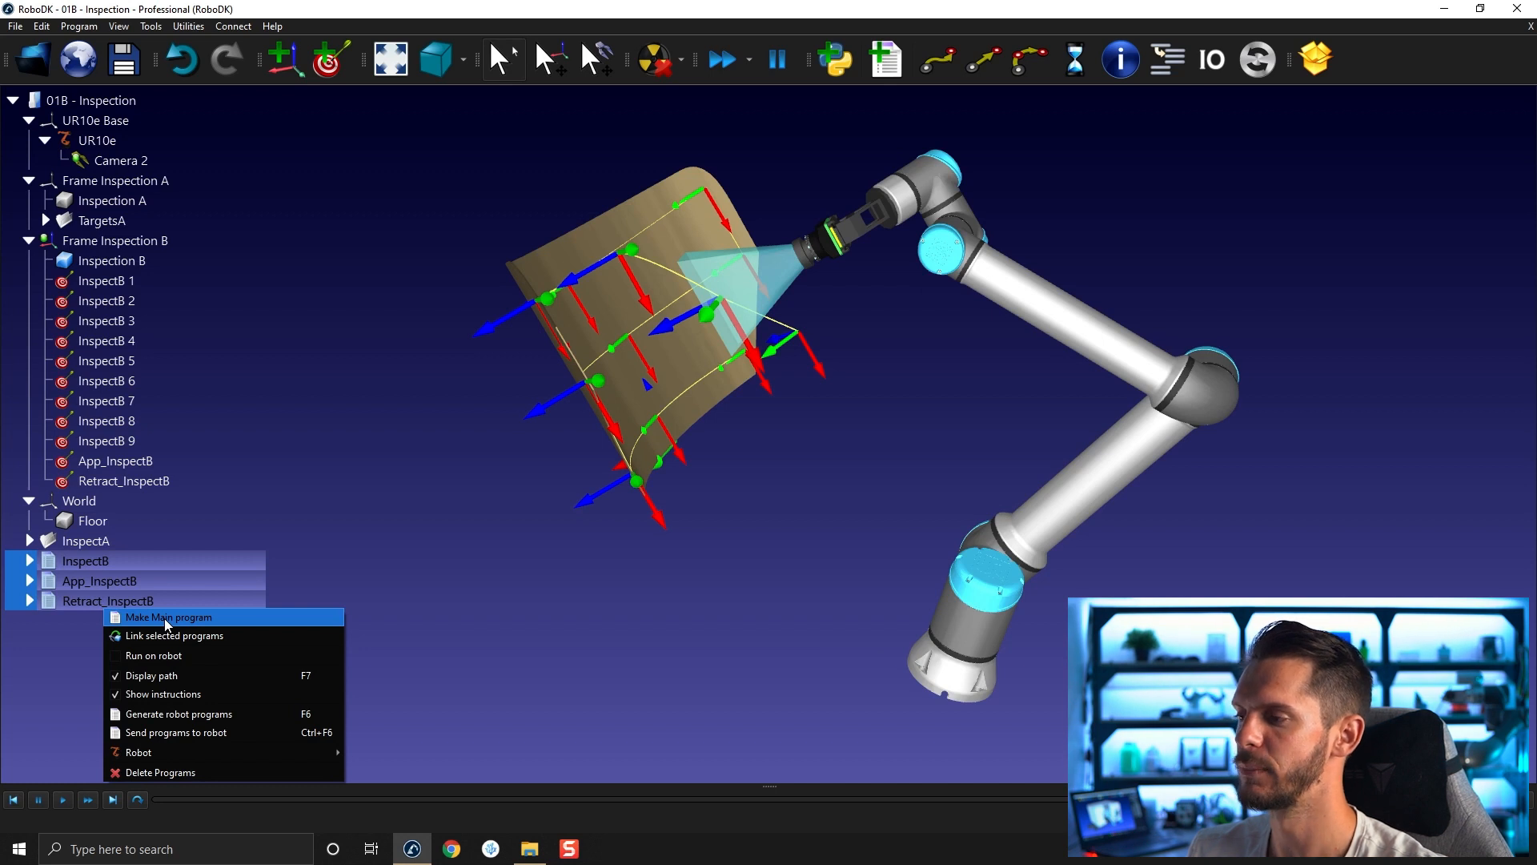
left_click(167, 617)
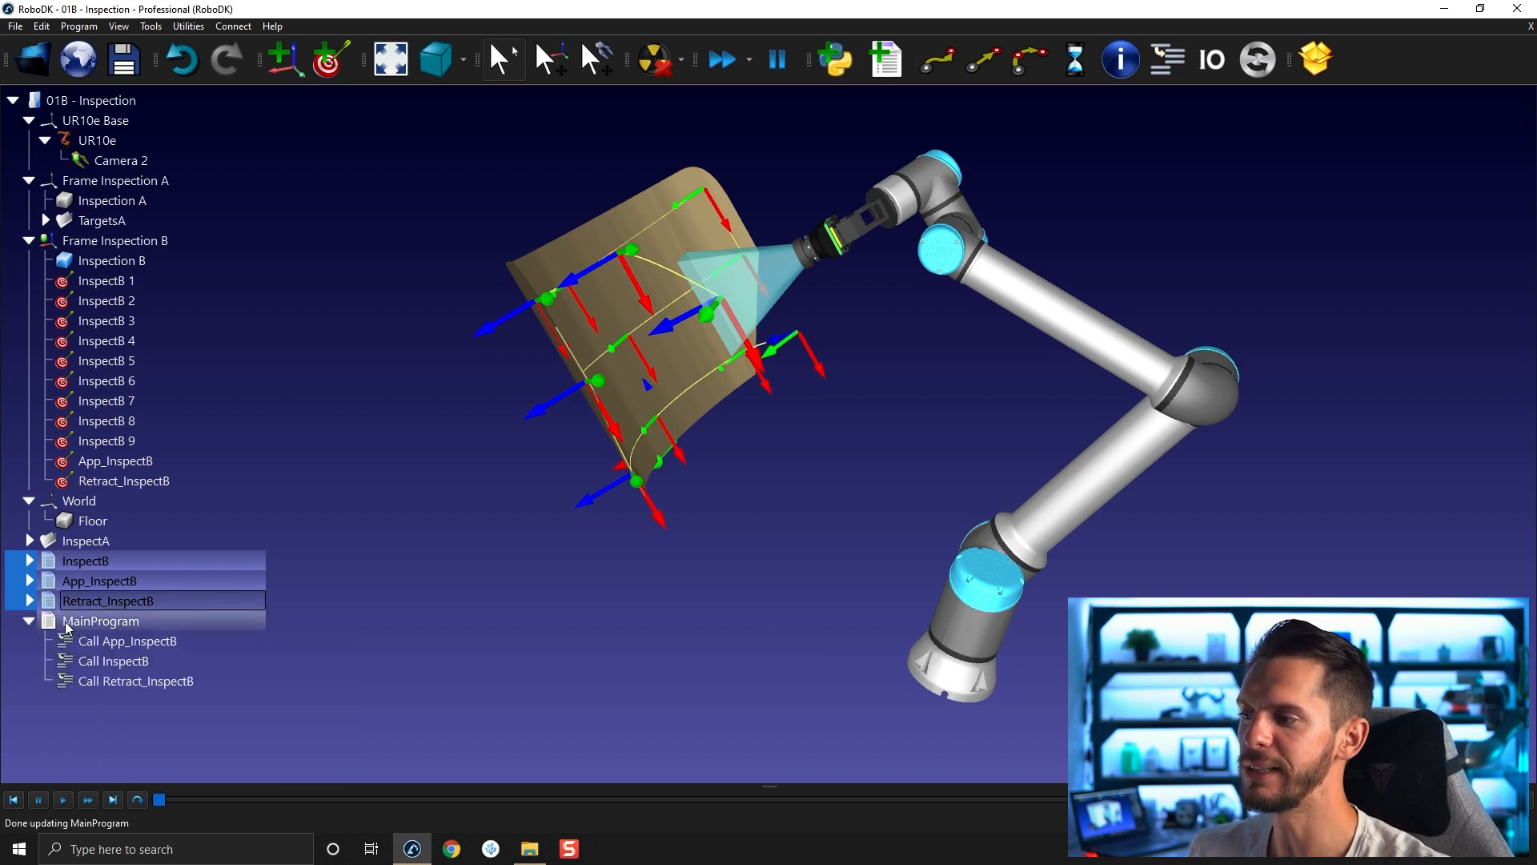
left_click(128, 640)
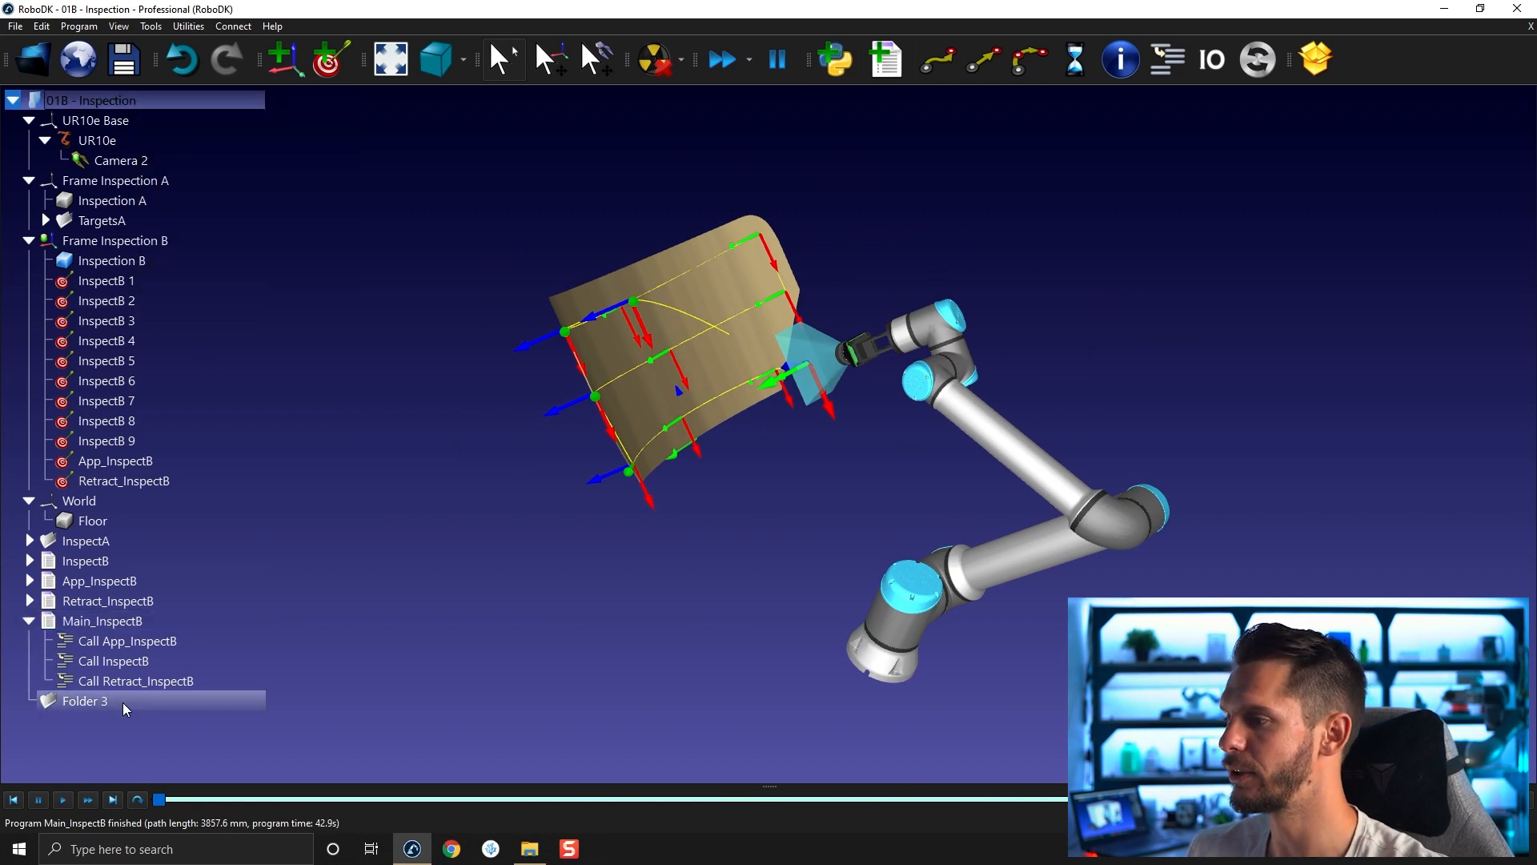
Give the newly added station folder the name InspectB.
type("In")
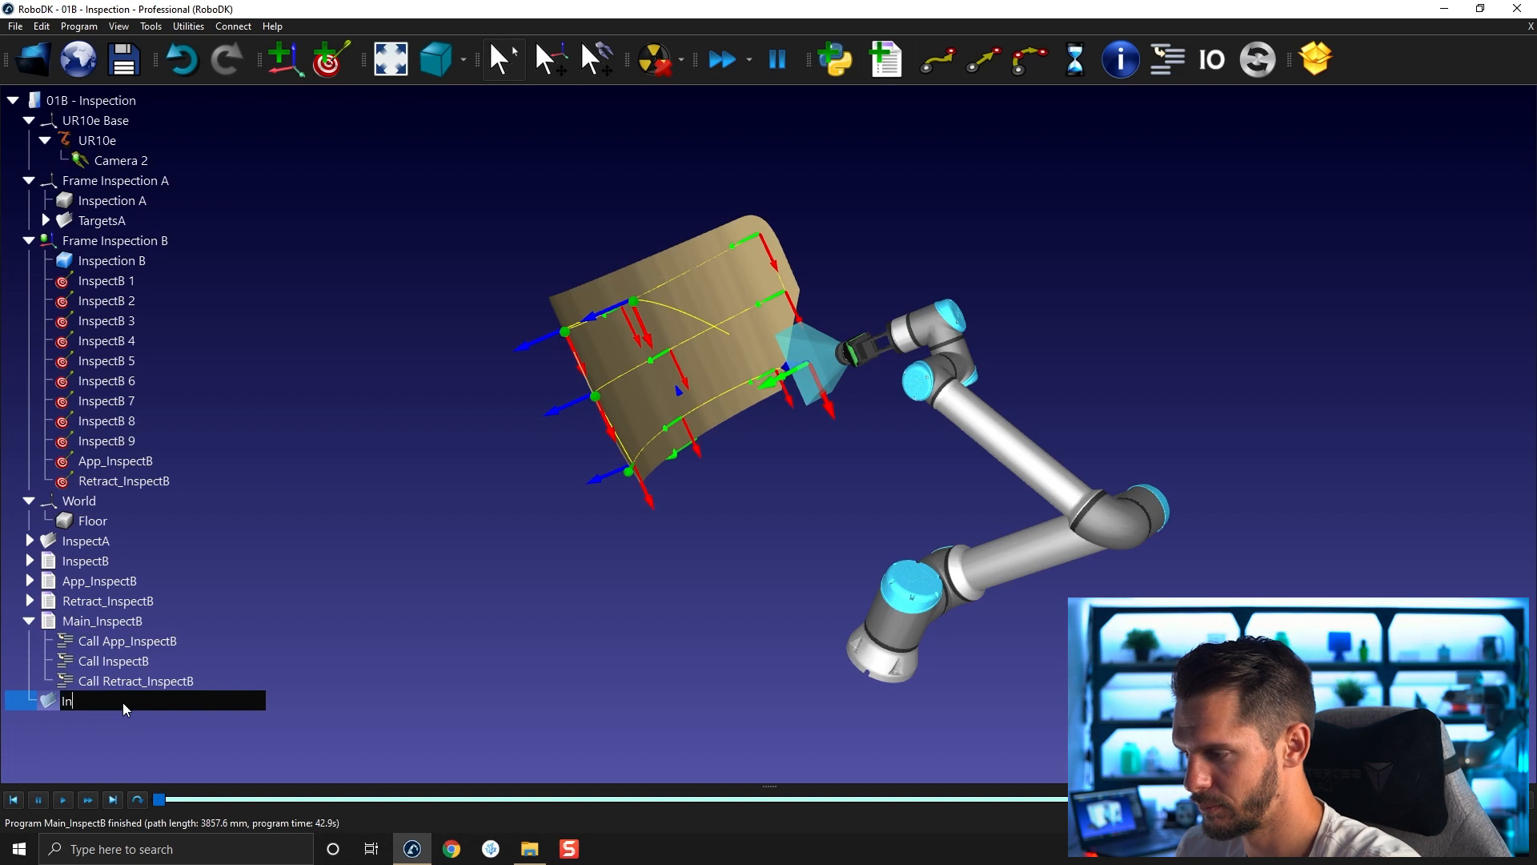
type("InspectB")
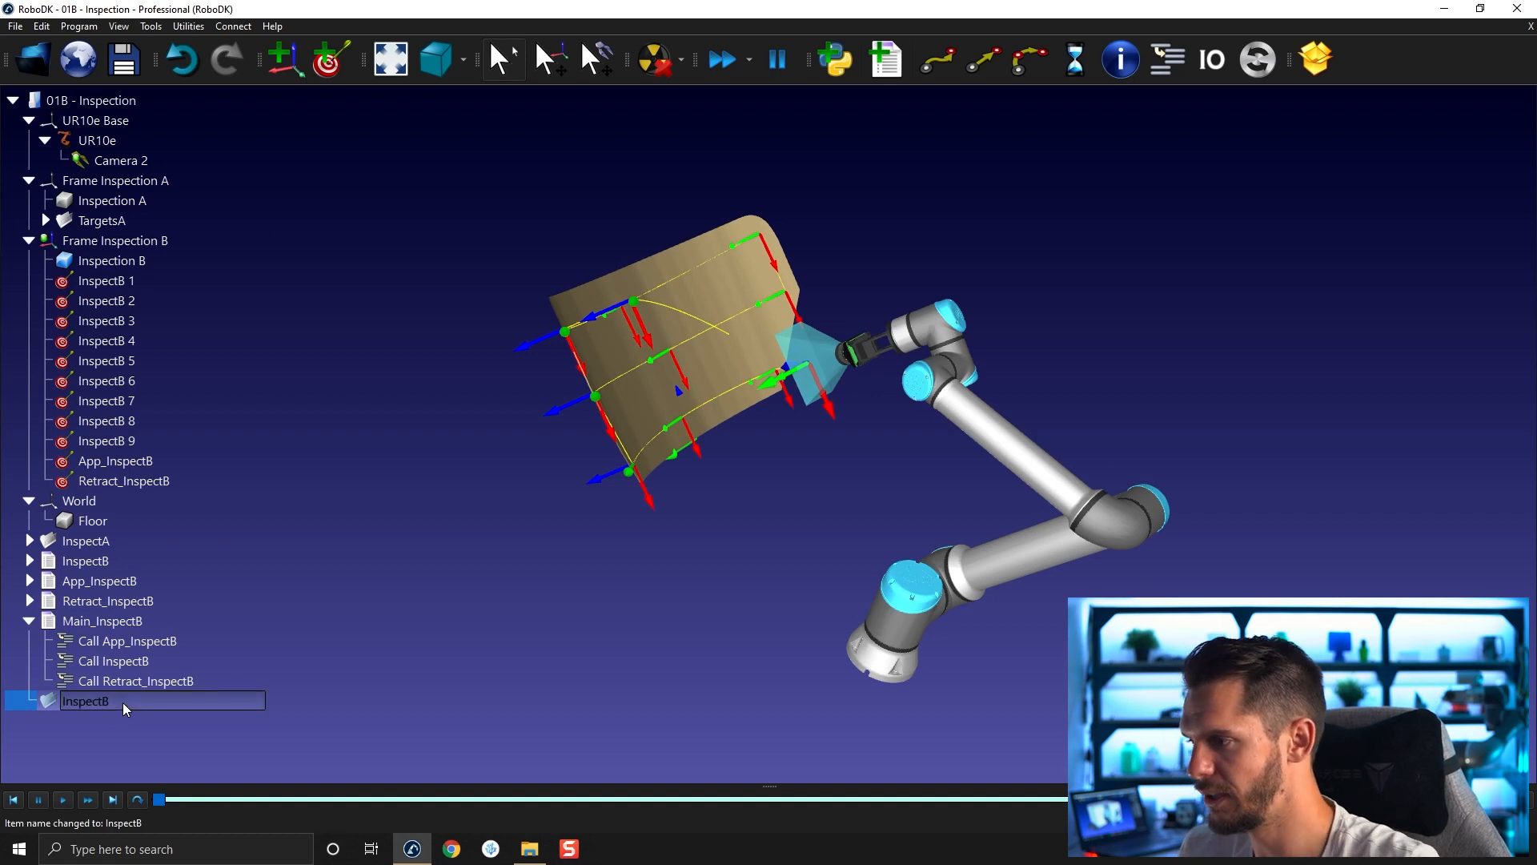